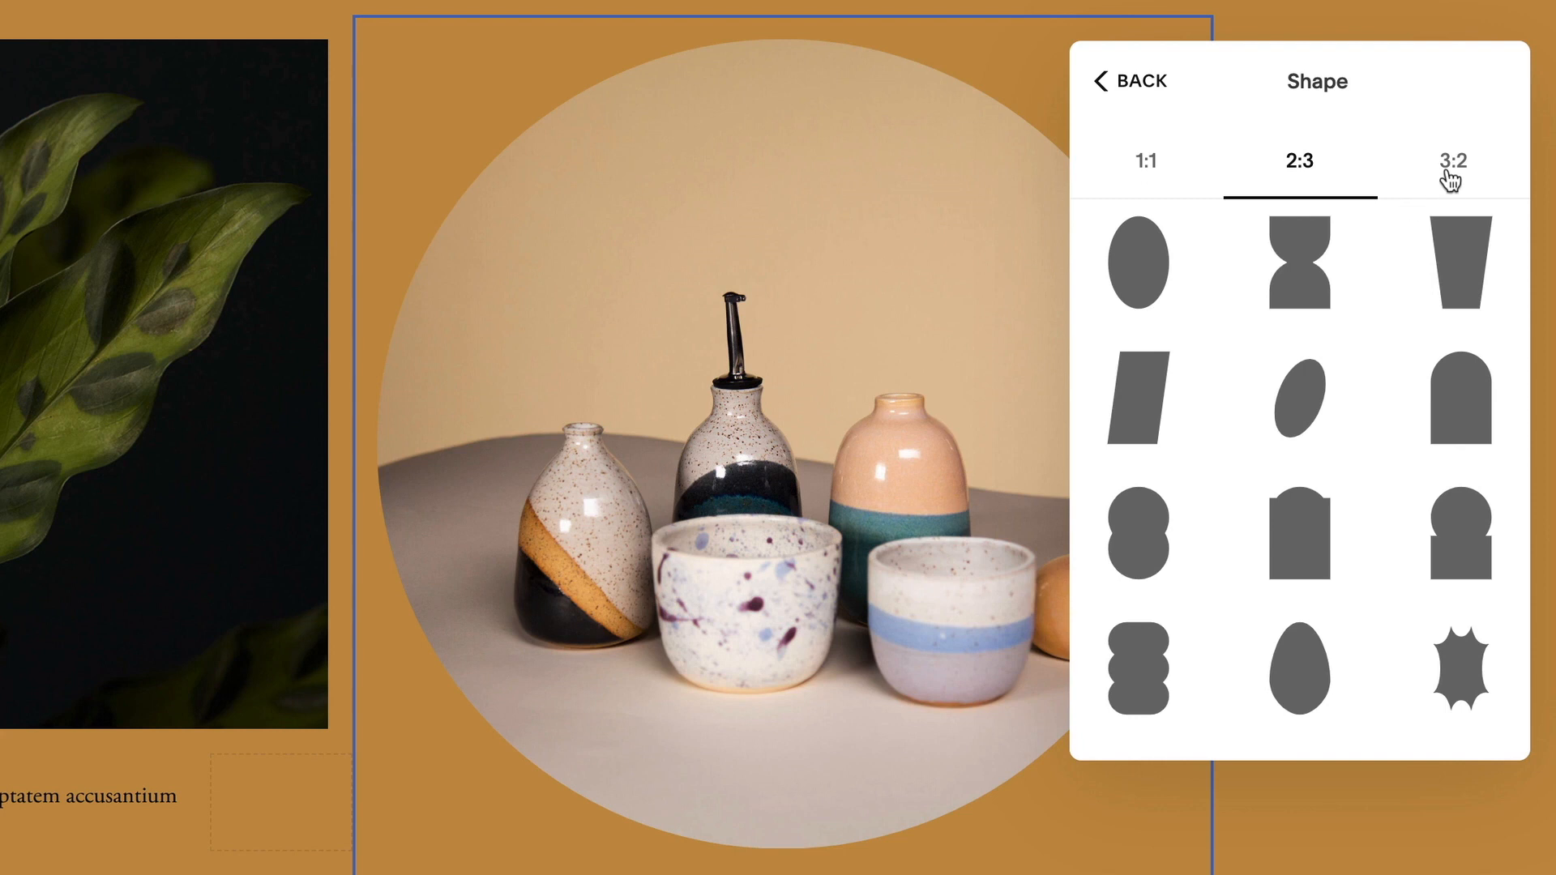
# - Preview the 3:2 shapes and a scalloped edge on the pottery image, then back out
pyautogui.click(1138, 253)
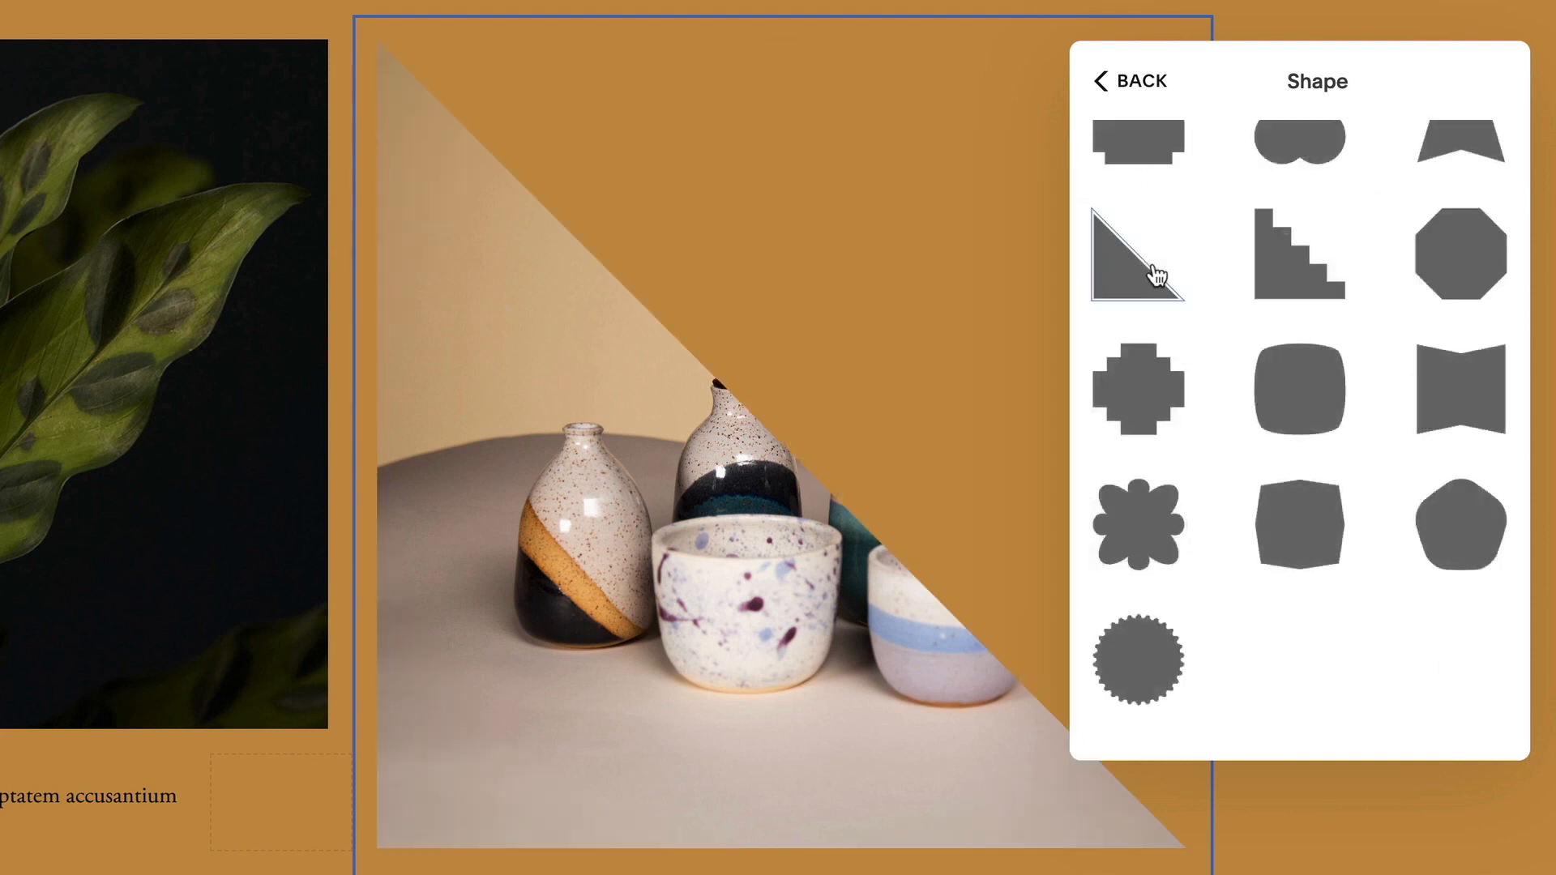
pyautogui.click(1138, 661)
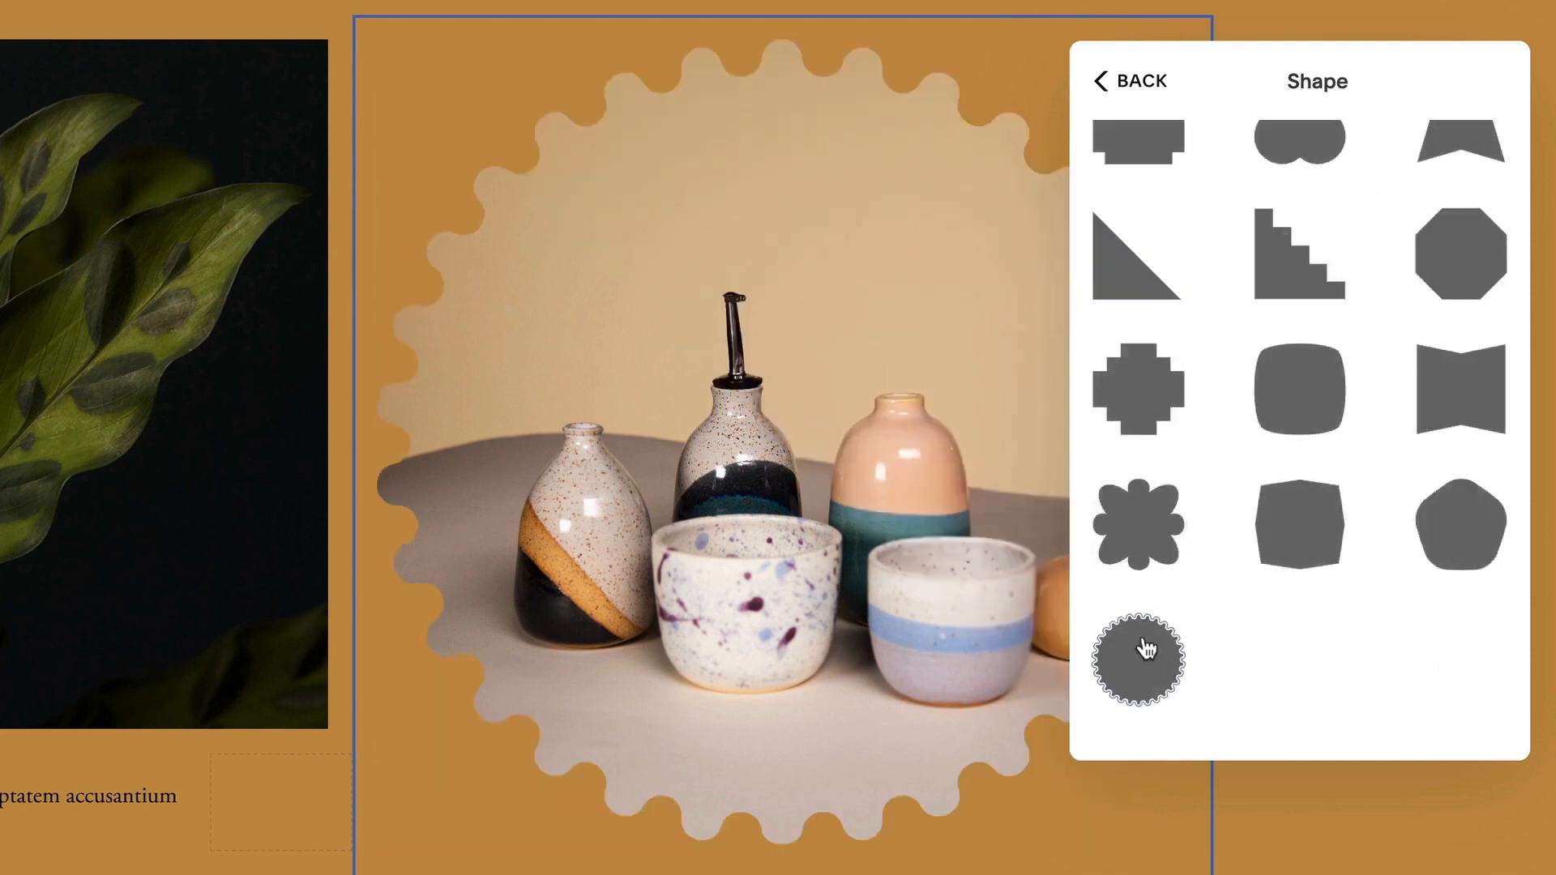
pyautogui.click(1128, 81)
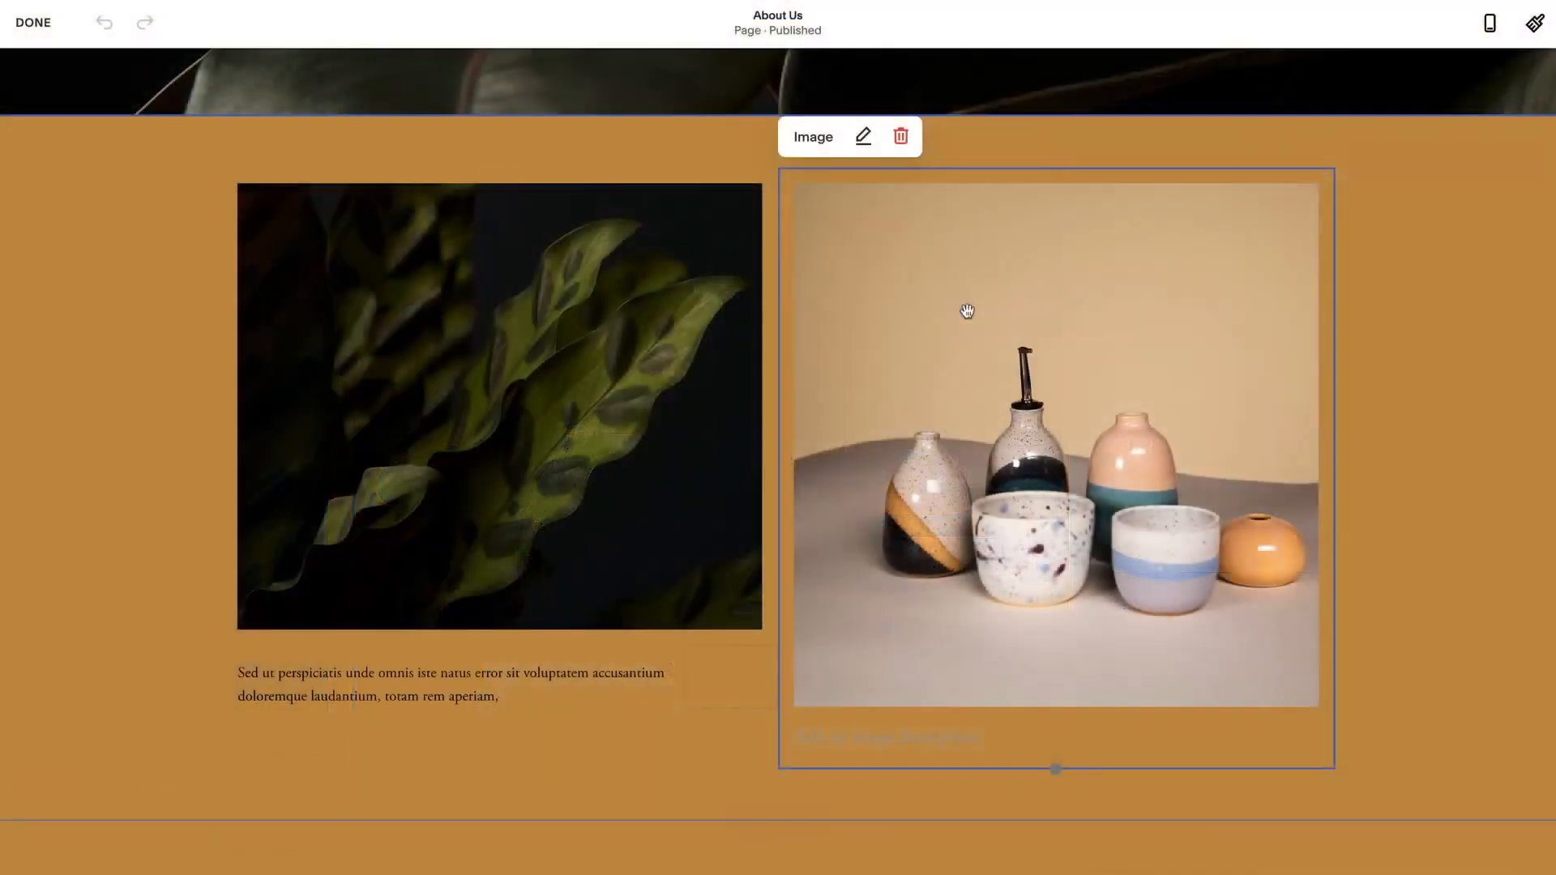
# - Switch the pottery image's design from Original to a Shape crop, showing it as a circle
pyautogui.click(863, 136)
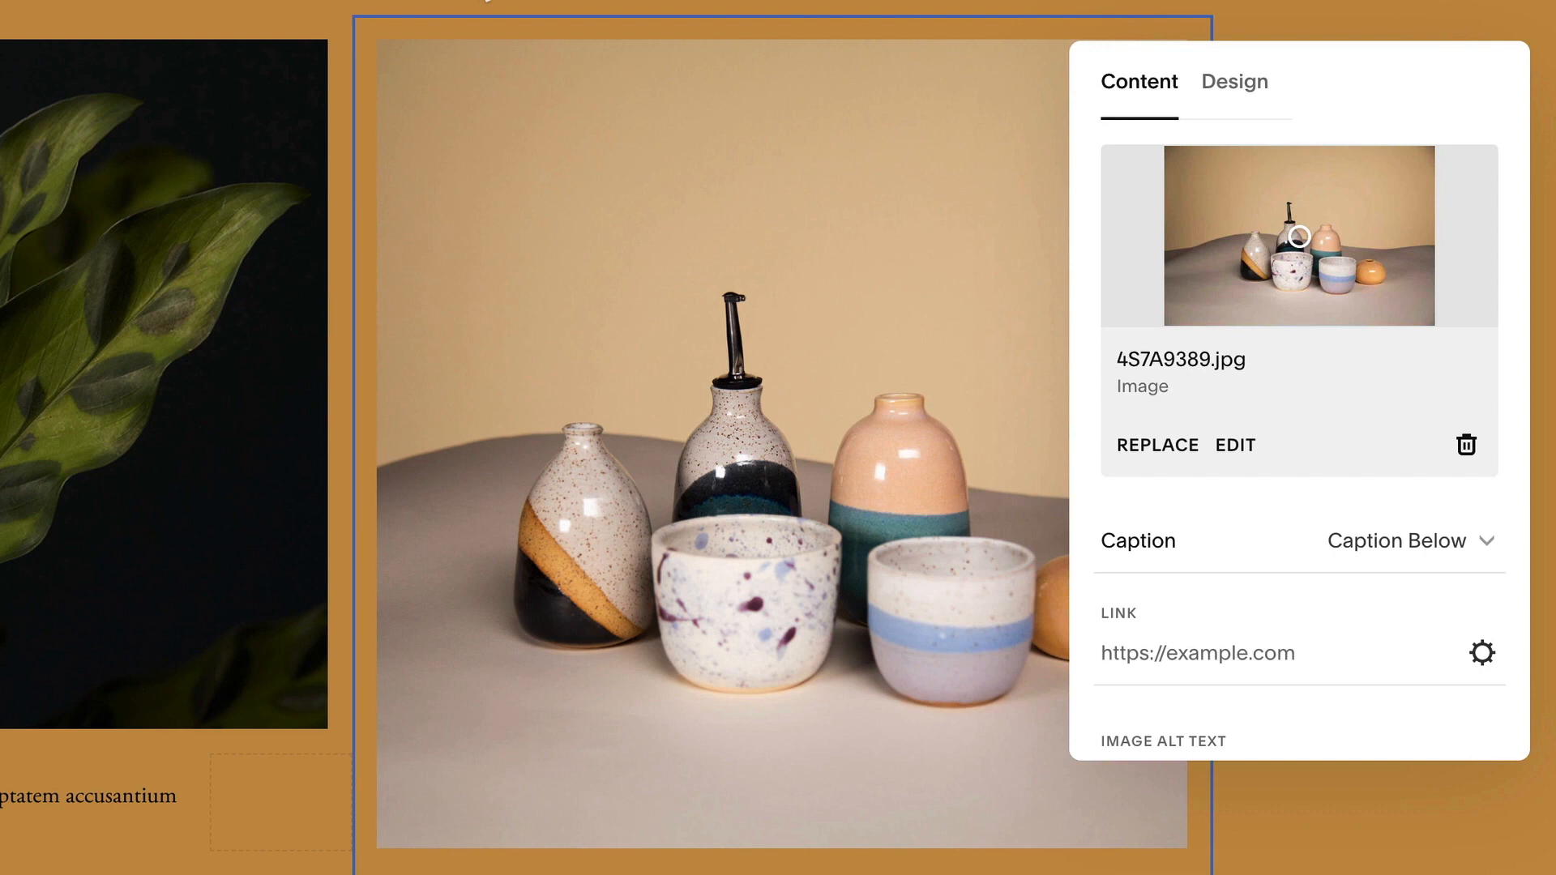
pyautogui.click(1235, 81)
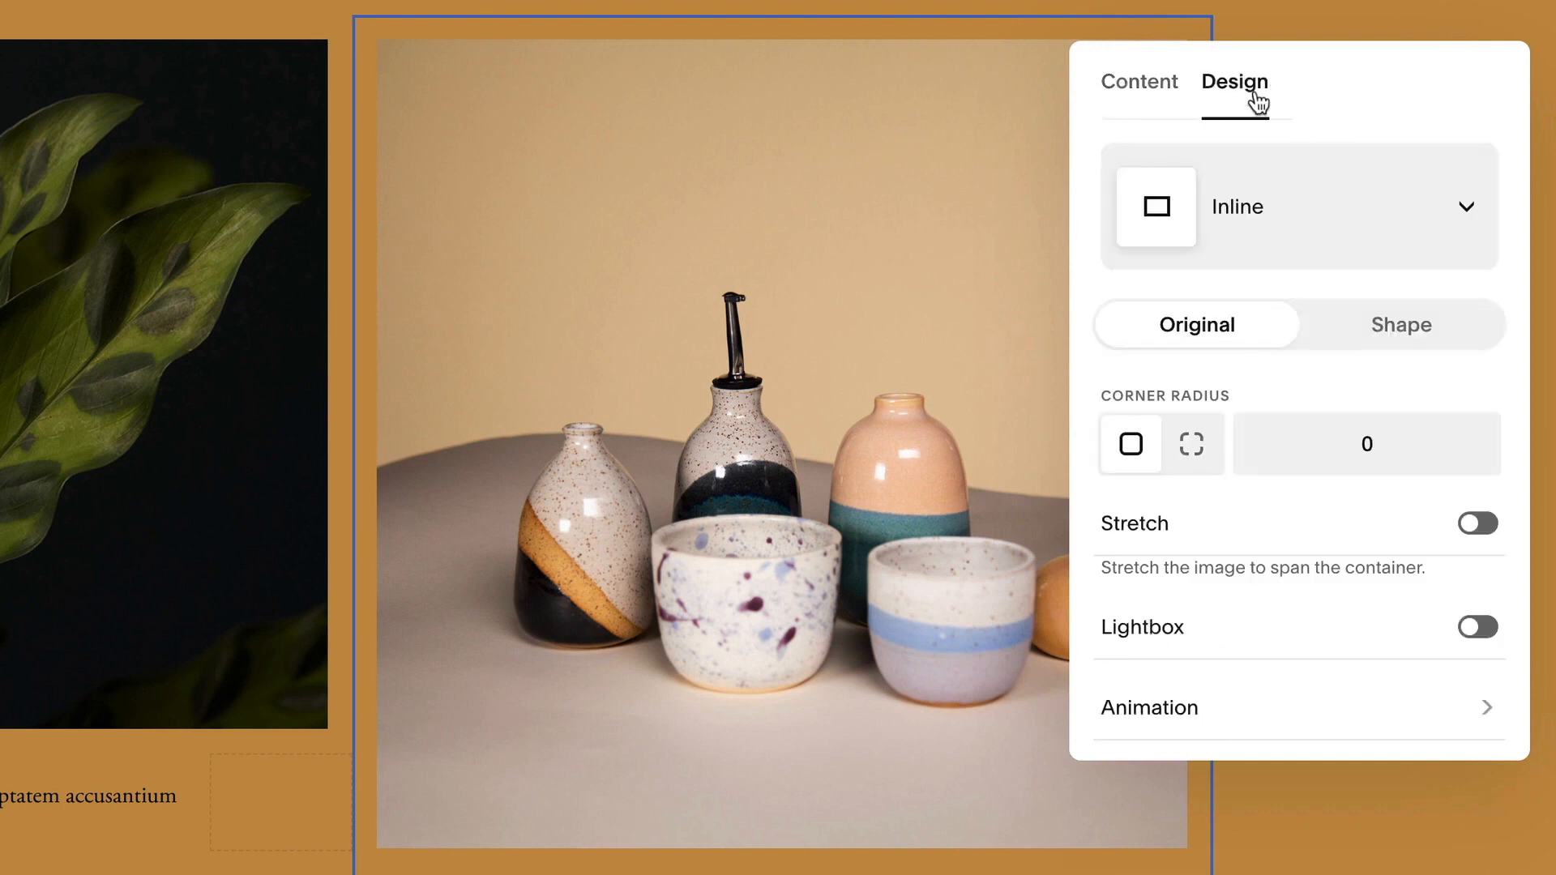
pyautogui.click(1400, 324)
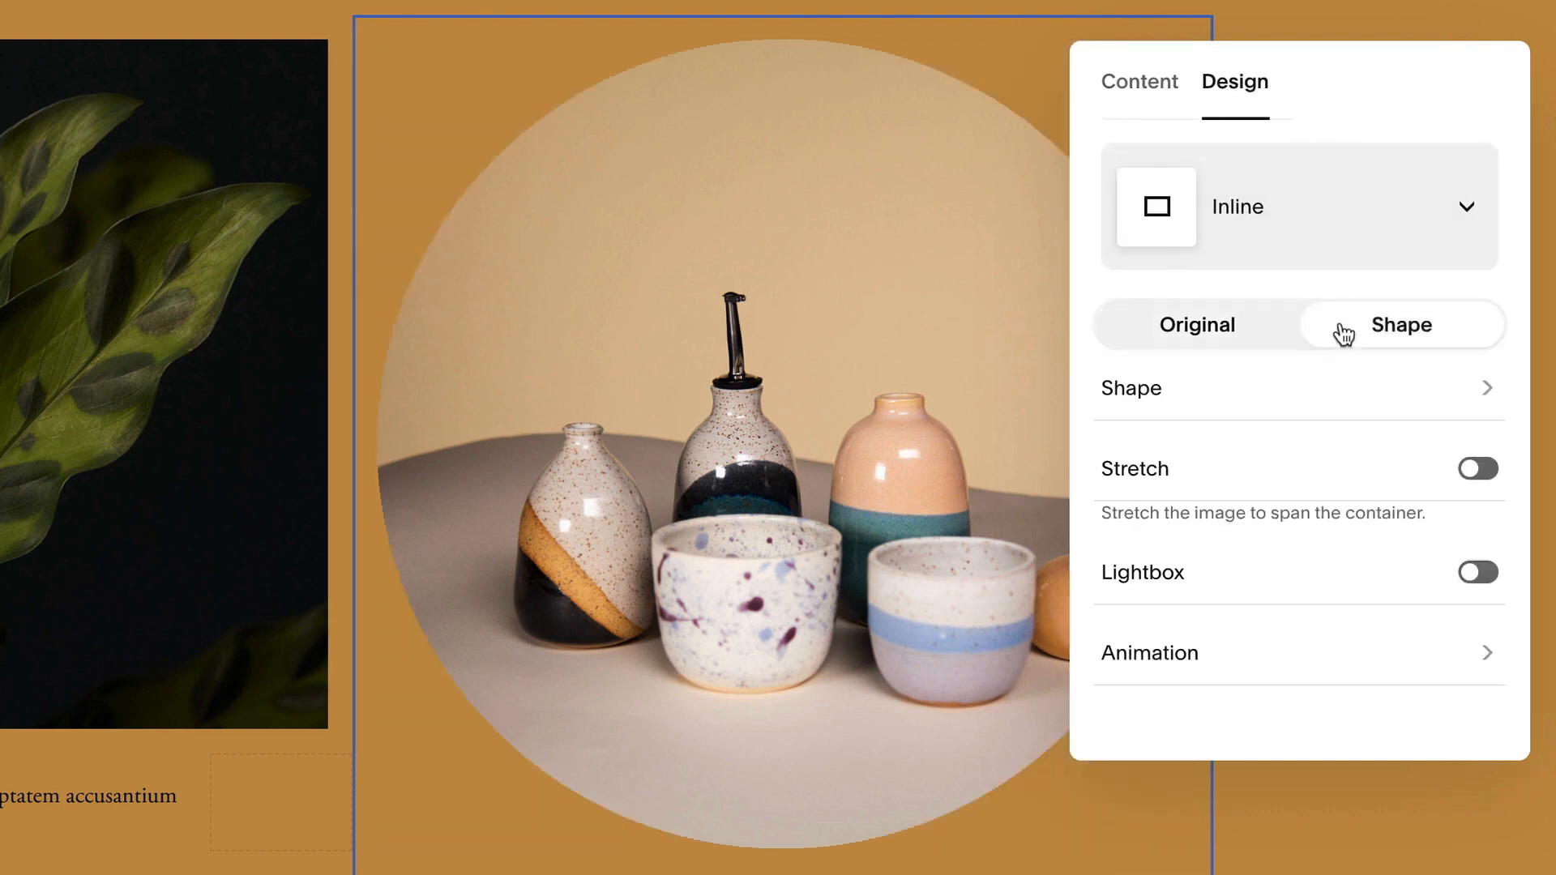
# - Browse the 2:3 and 3:2 shape lists and apply the scalloped circle mask to the pottery image
pyautogui.click(1131, 389)
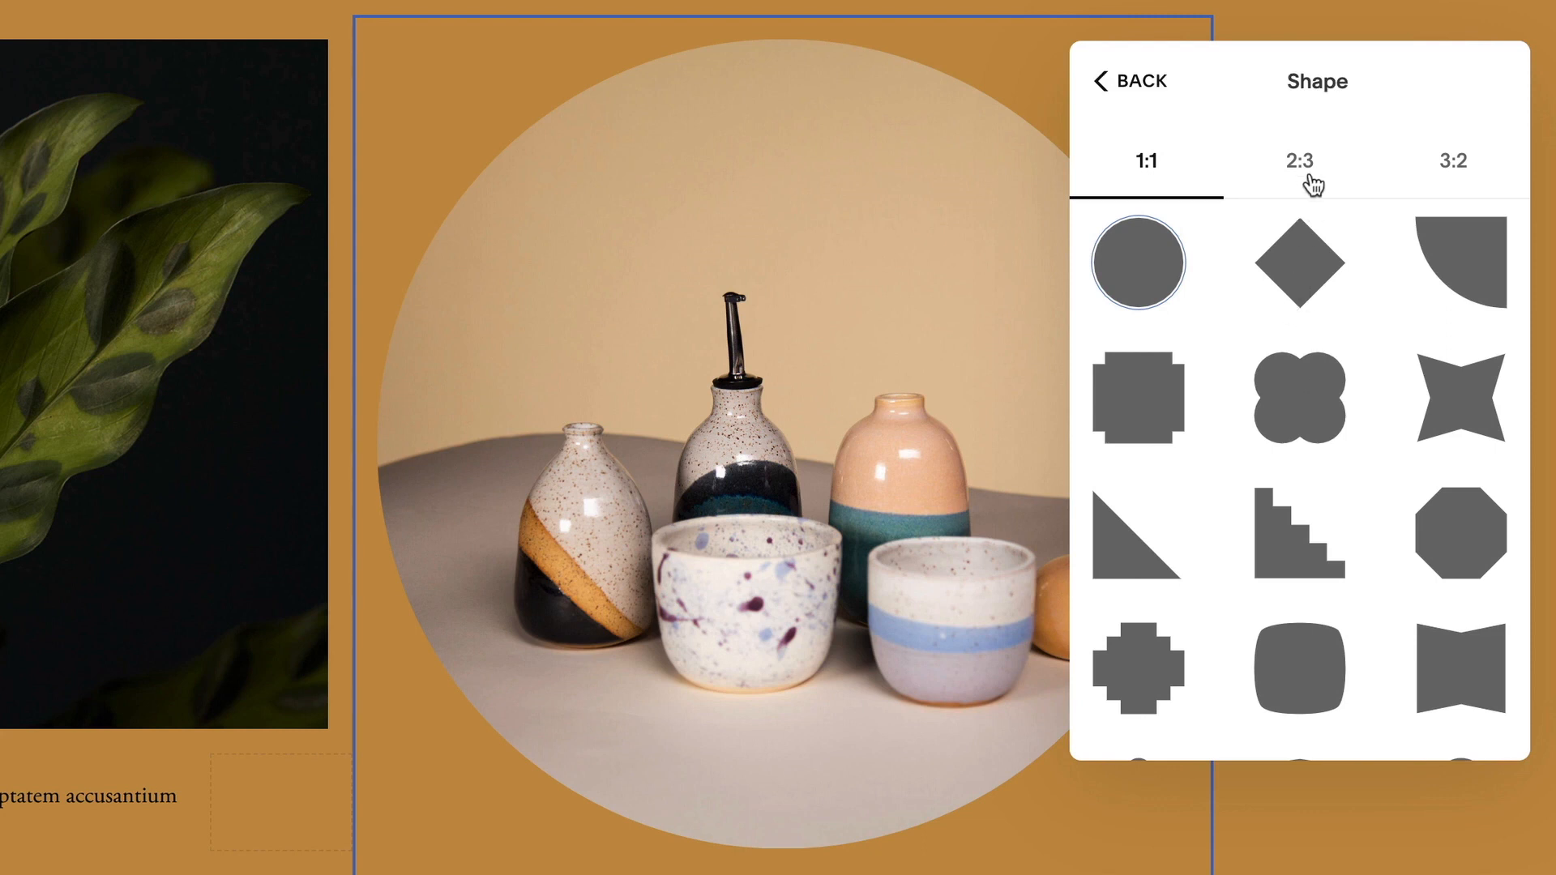
pyautogui.click(1300, 161)
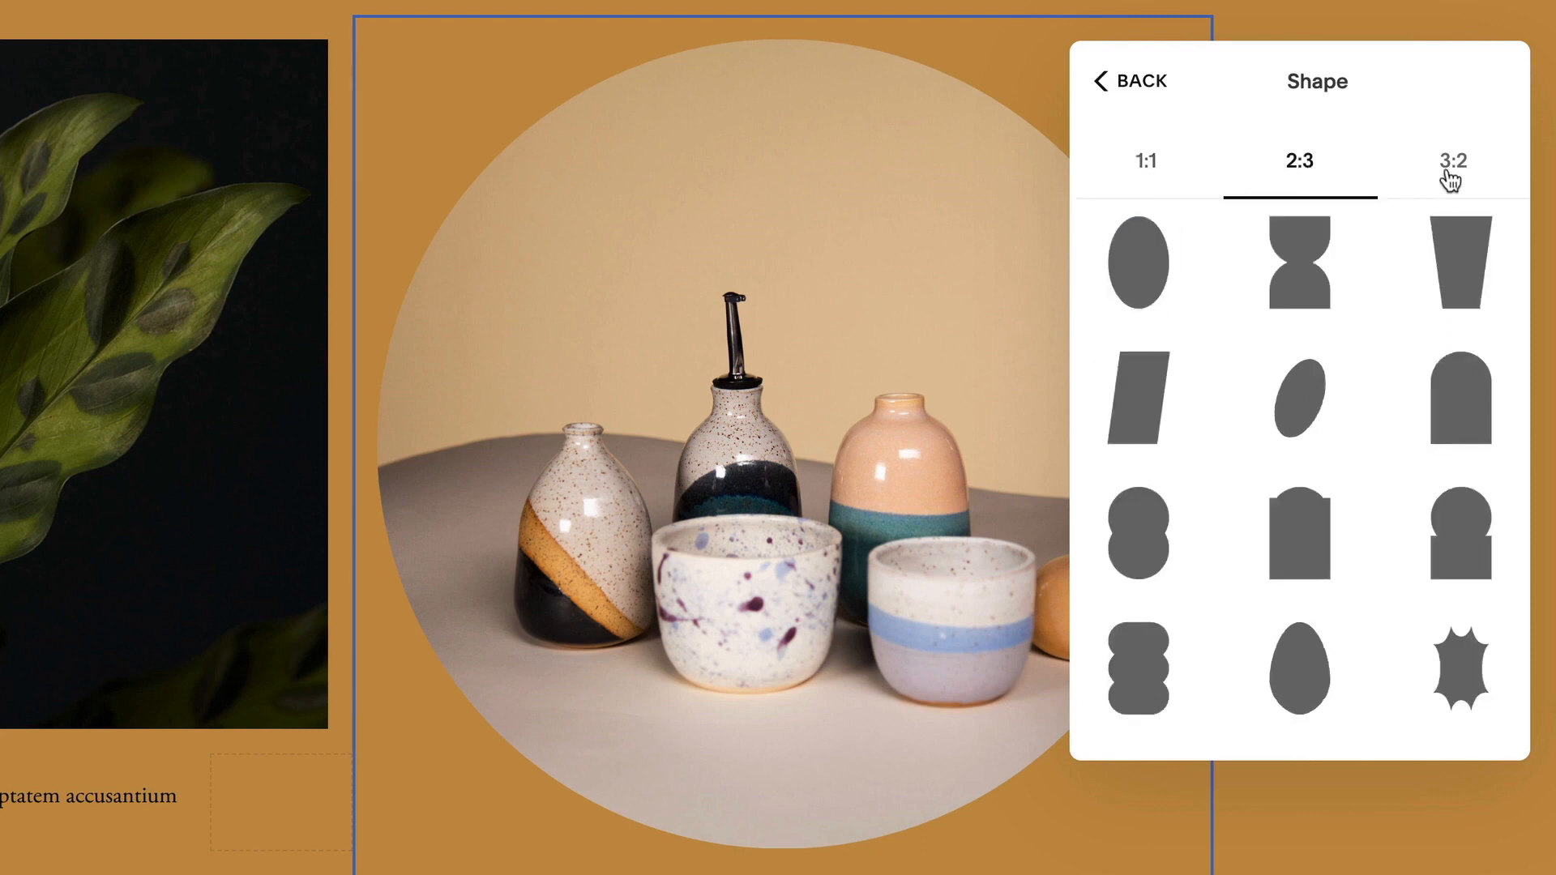
pyautogui.click(1146, 160)
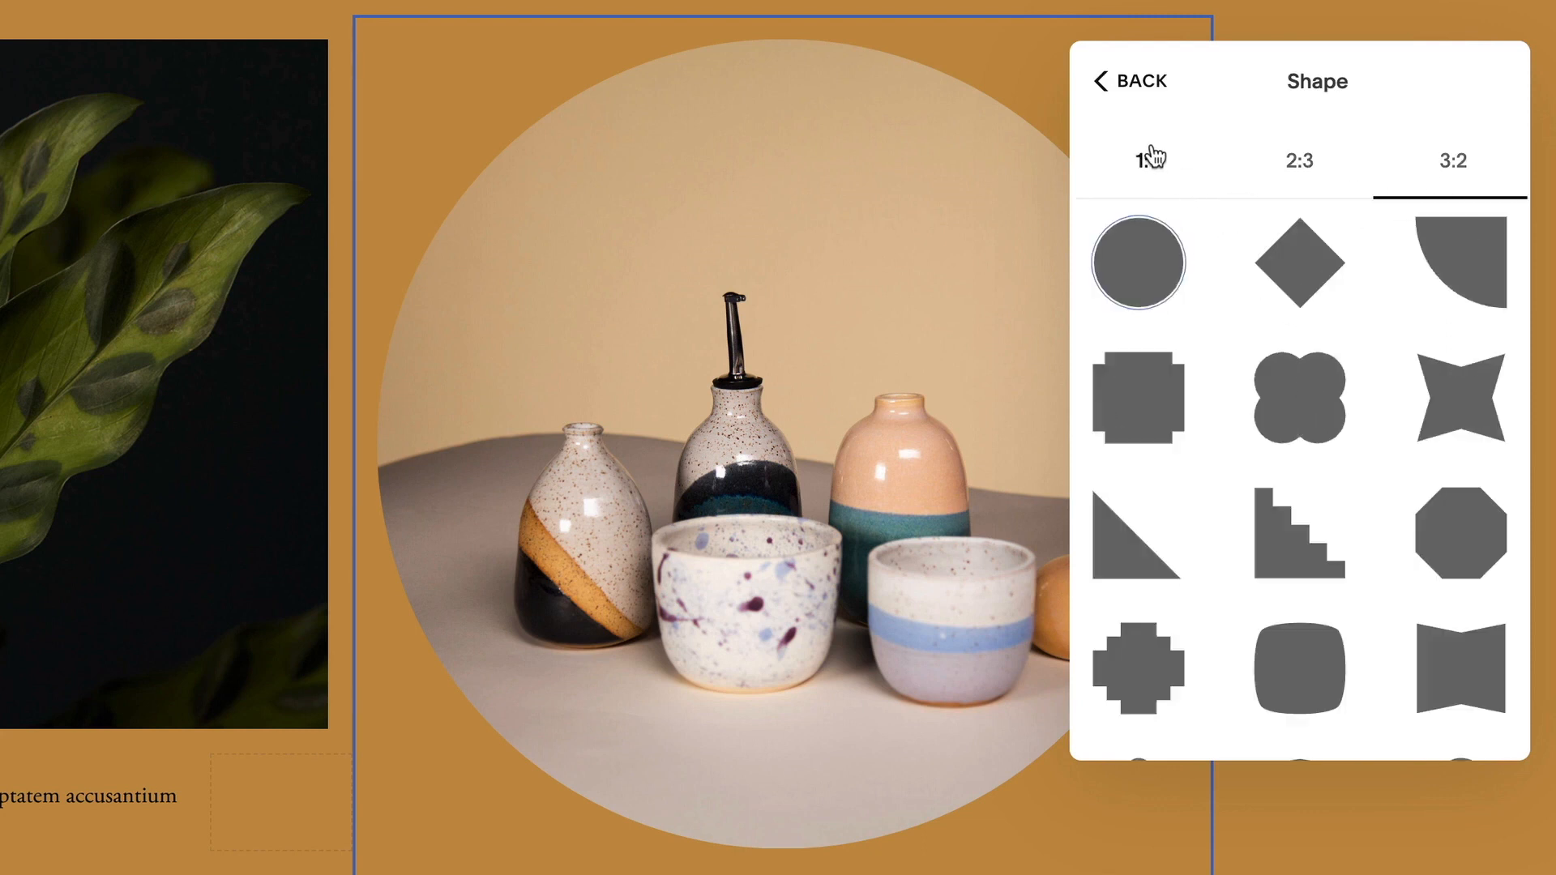
pyautogui.scroll(-3)
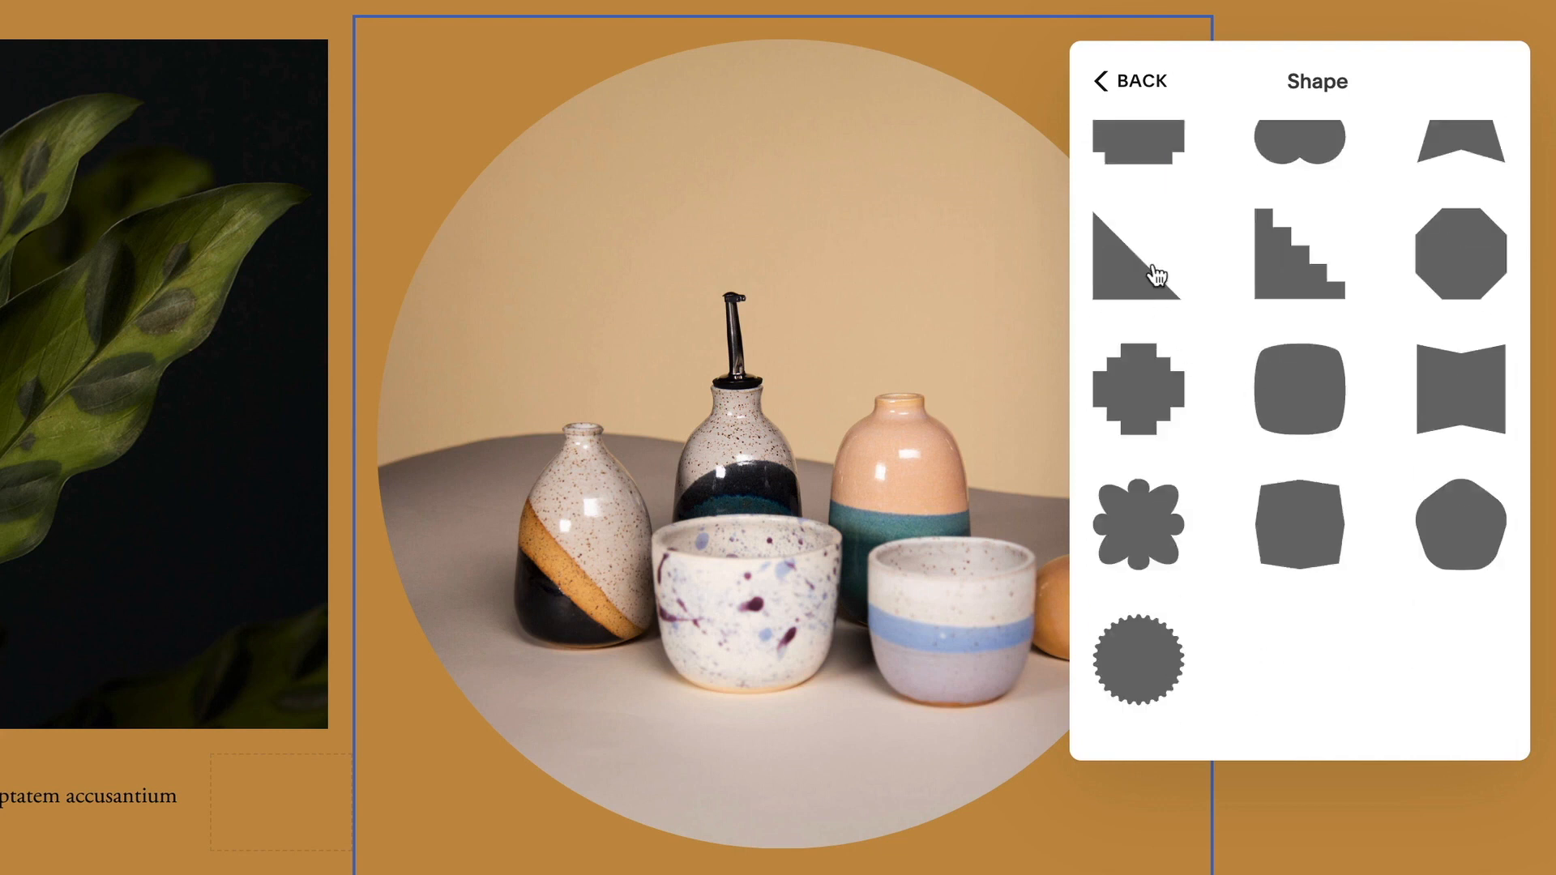
pyautogui.click(1138, 662)
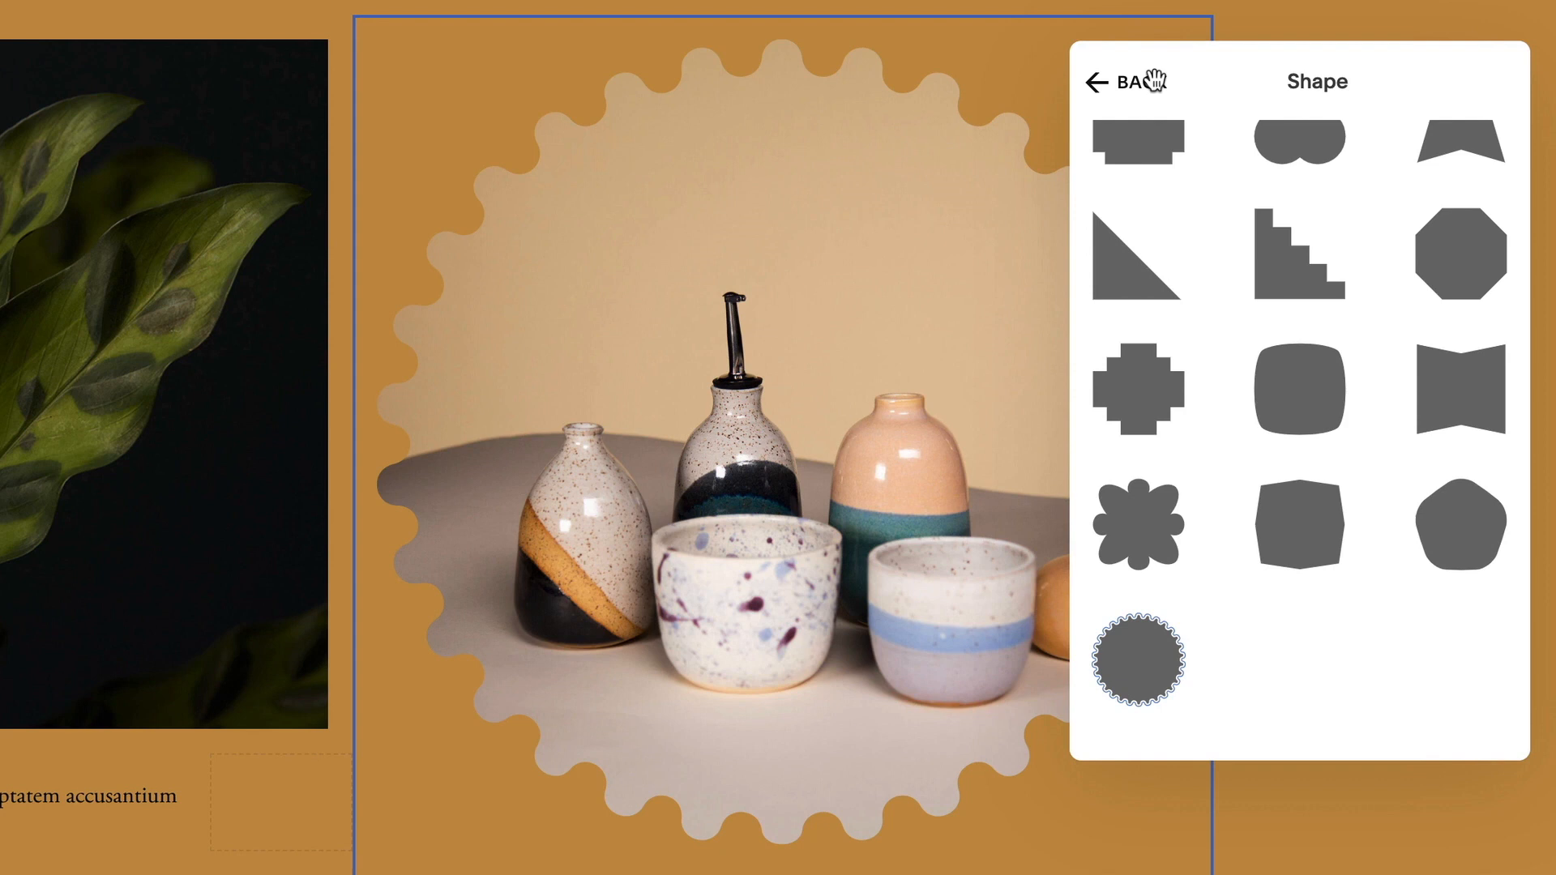
pyautogui.click(1118, 81)
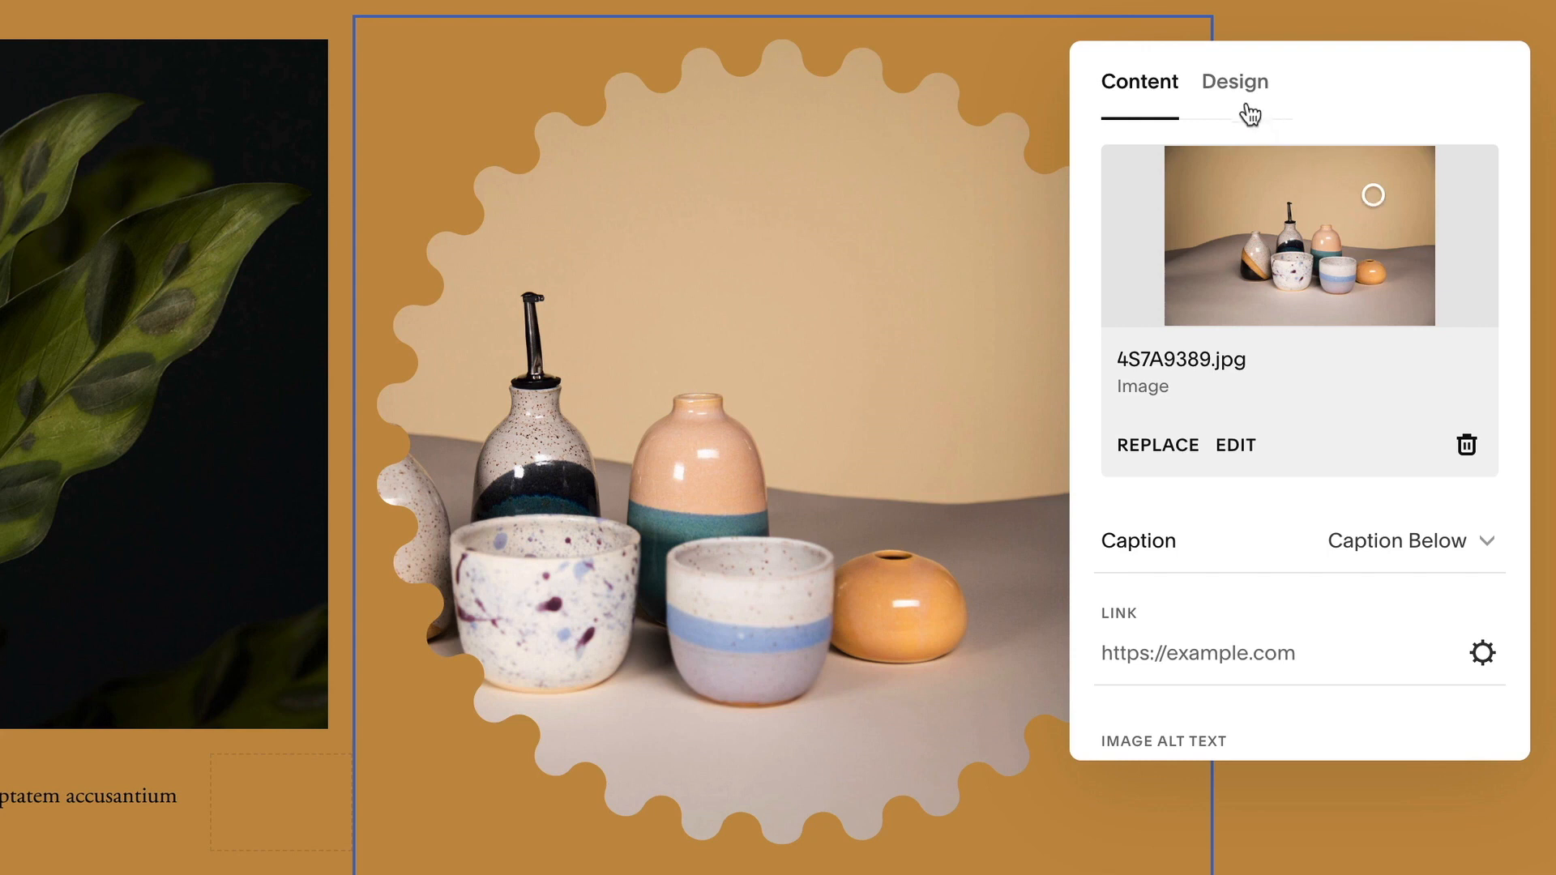
# - Set the pottery image's entrance animation to Vertical Clip after trying Slide Up
pyautogui.click(1234, 81)
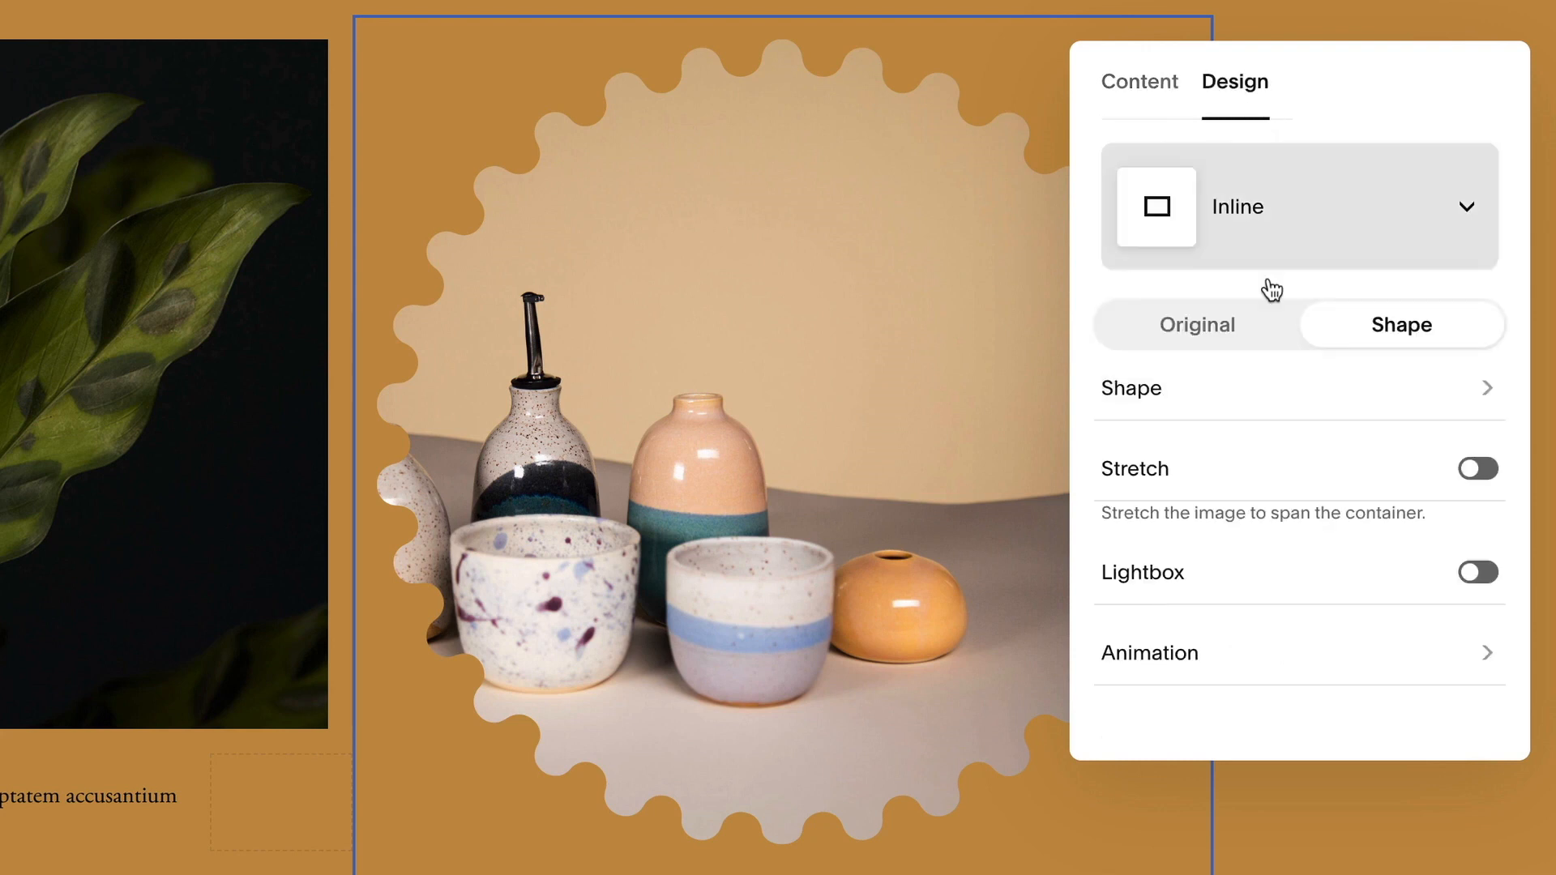
pyautogui.click(1149, 651)
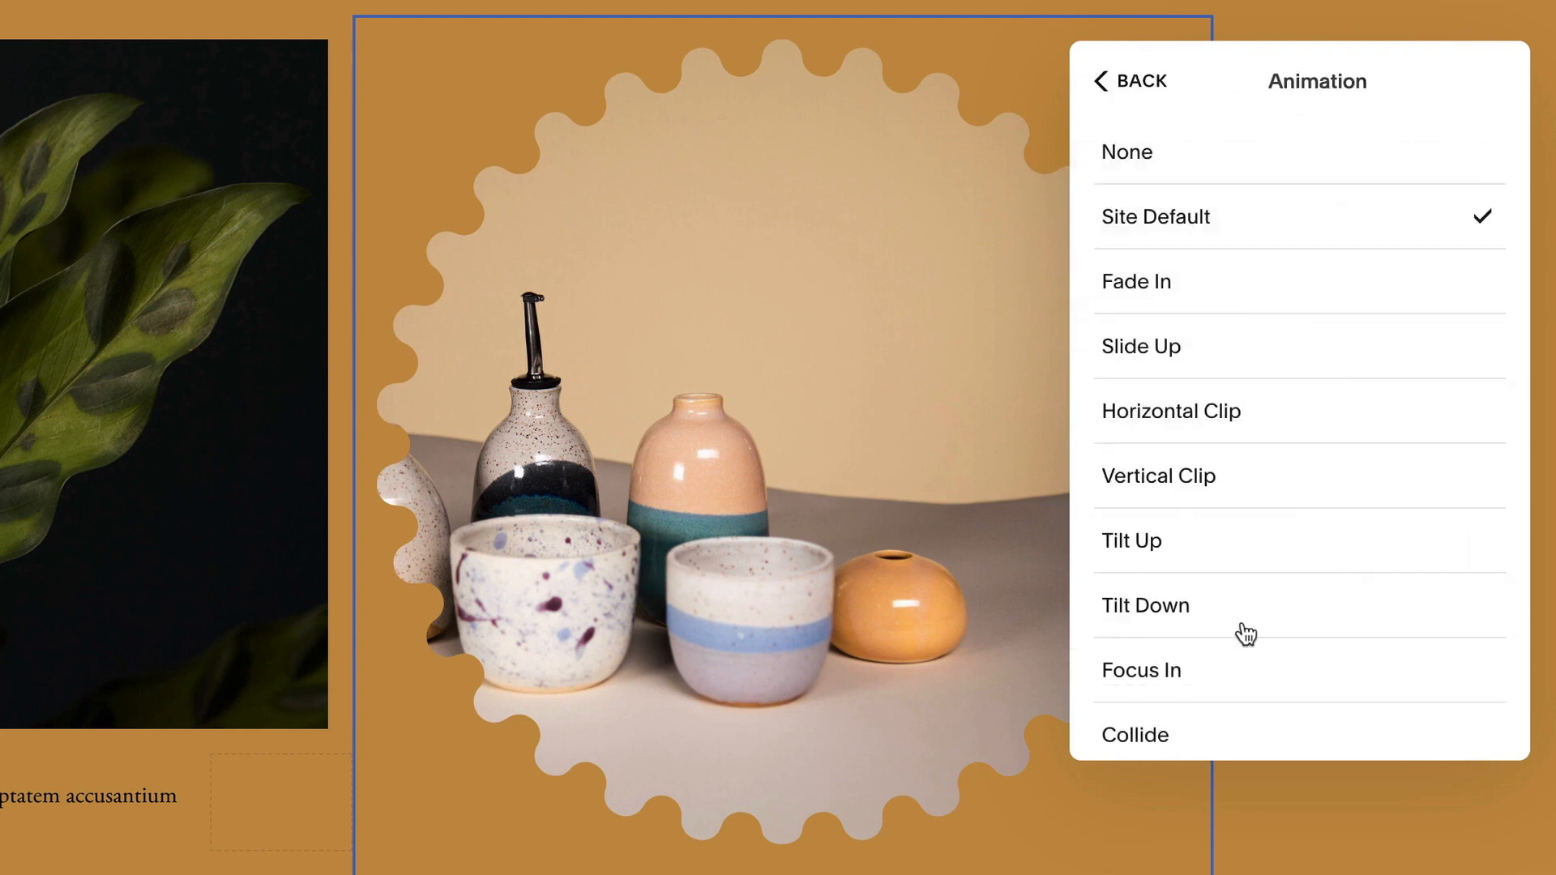
pyautogui.click(1141, 346)
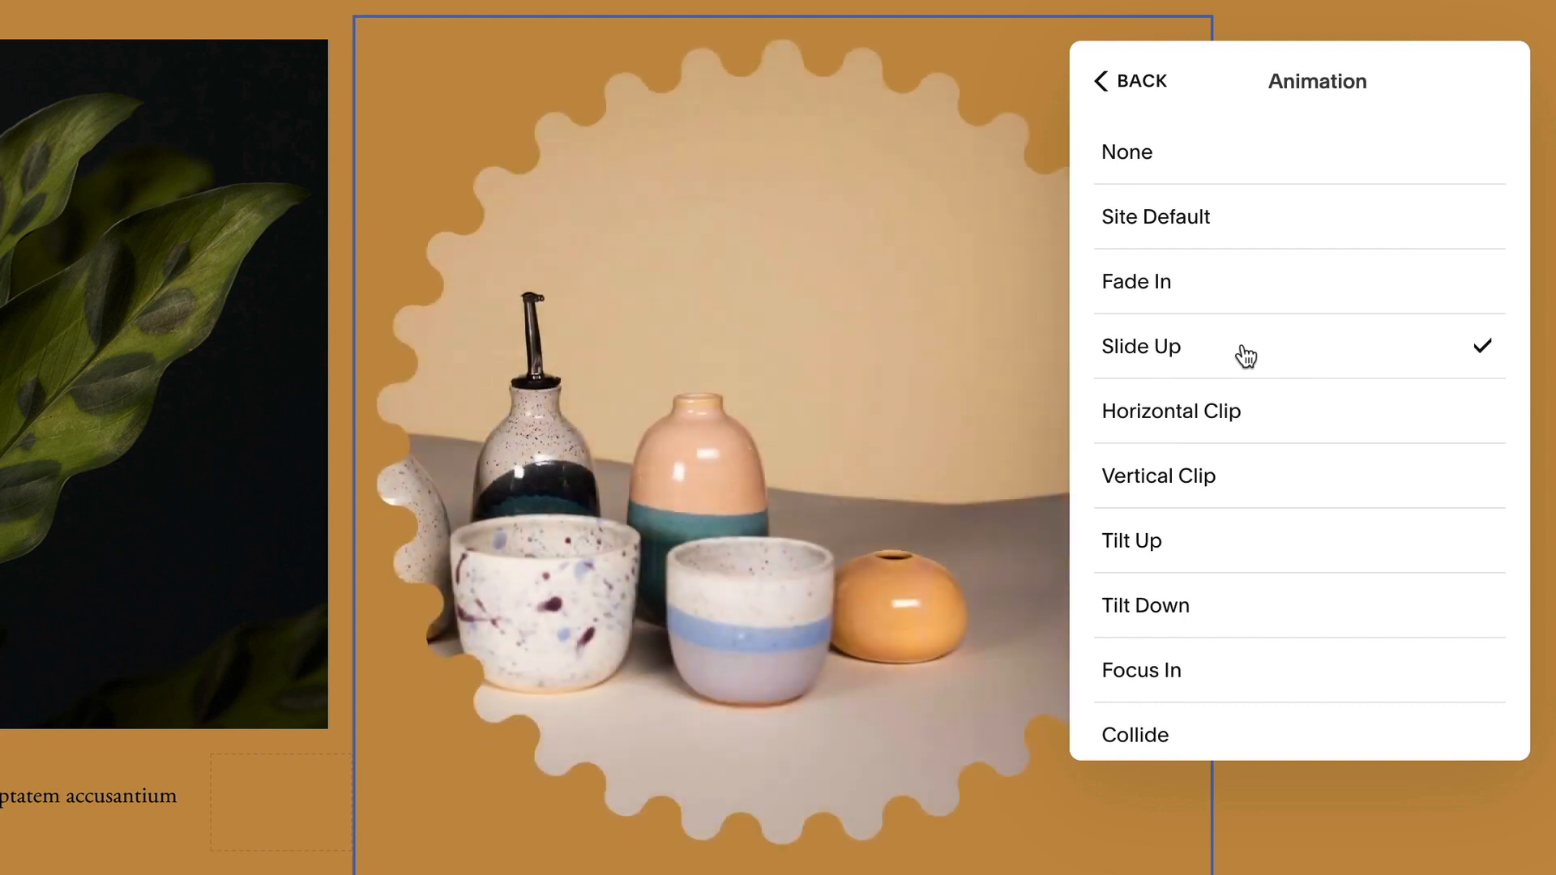
pyautogui.click(1158, 477)
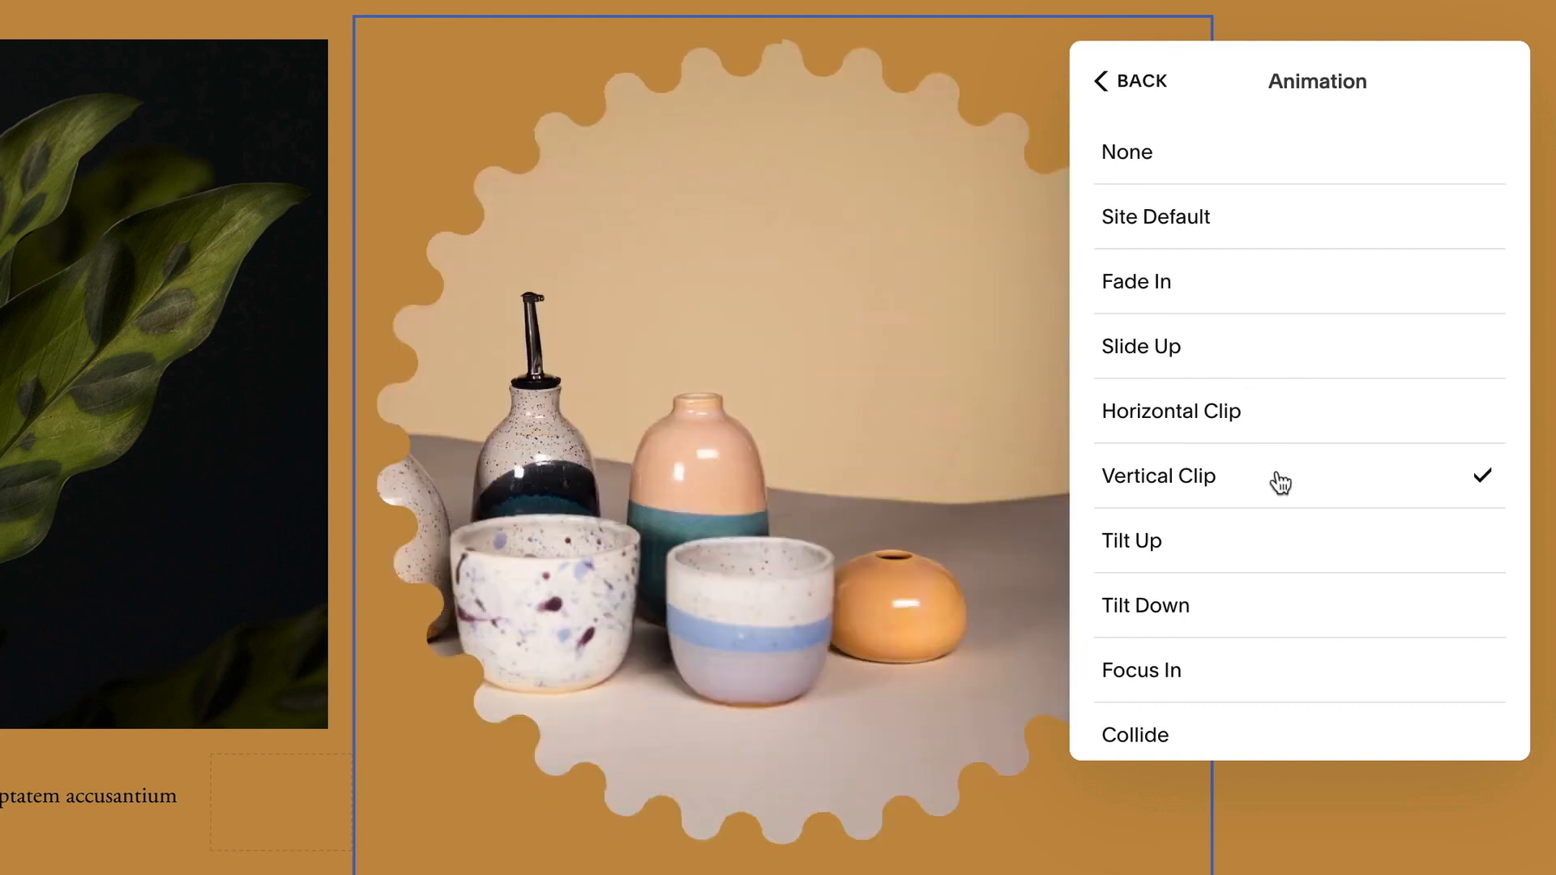
# - Revert the pottery image to its Original form and bring up the plant image's settings
pyautogui.click(1128, 81)
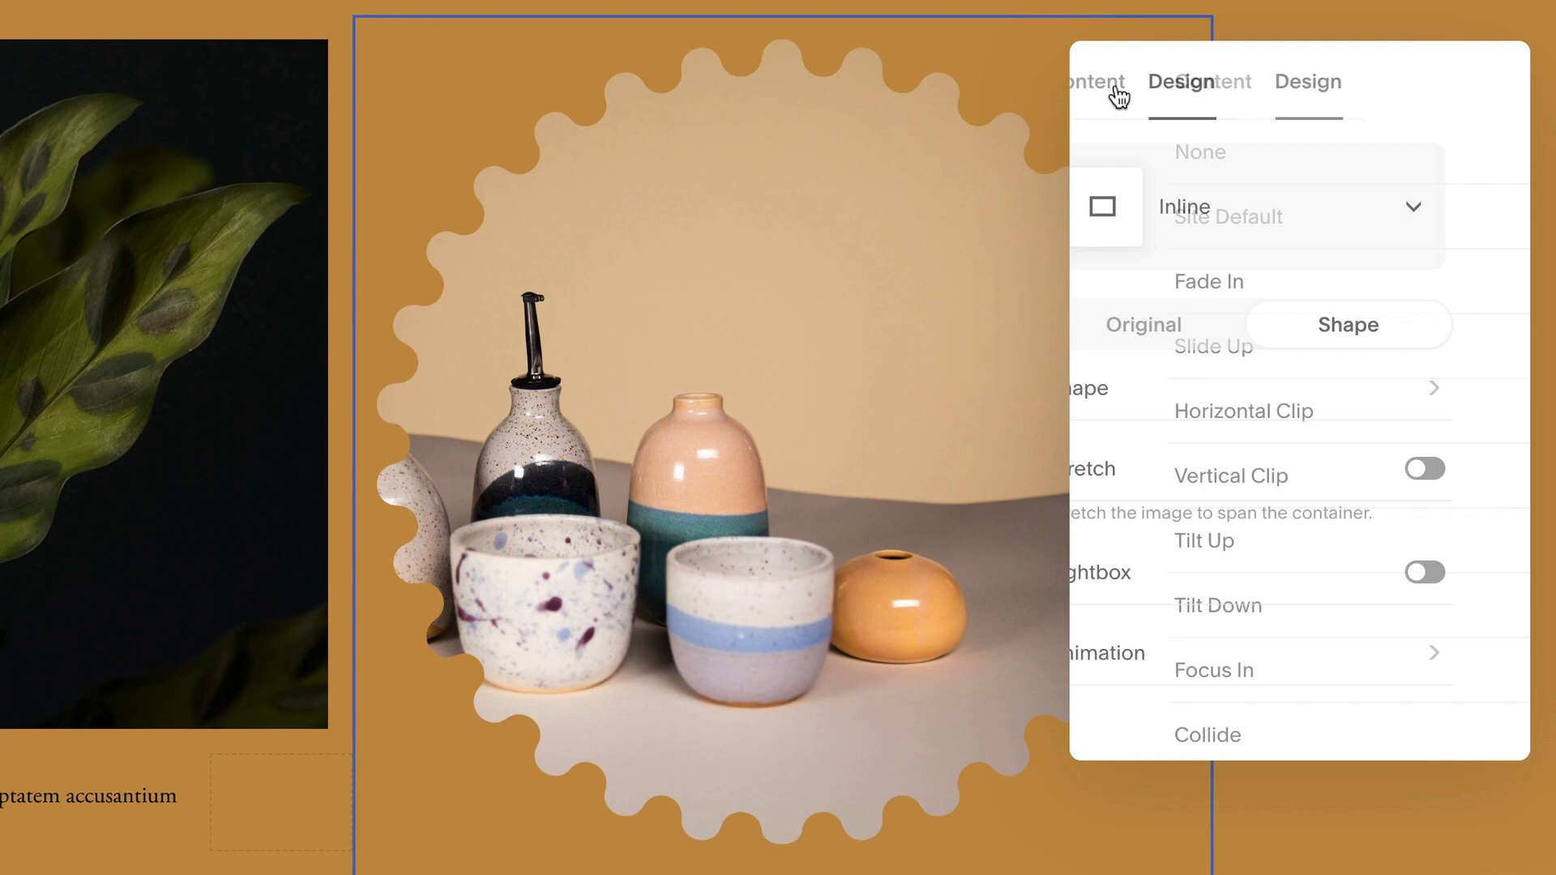
pyautogui.click(1196, 324)
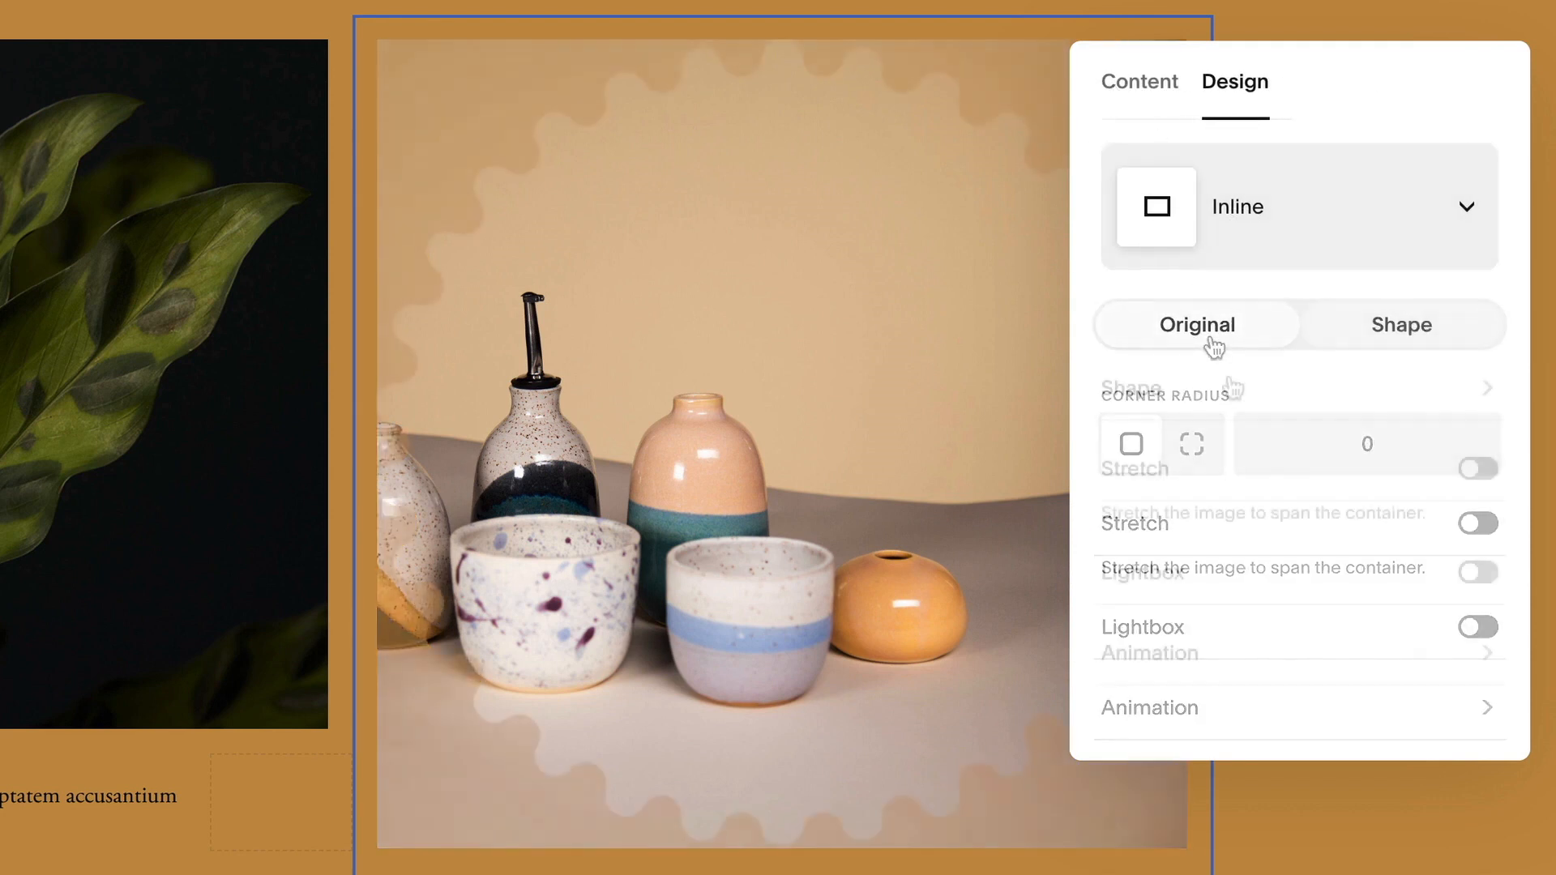
pyautogui.click(1402, 324)
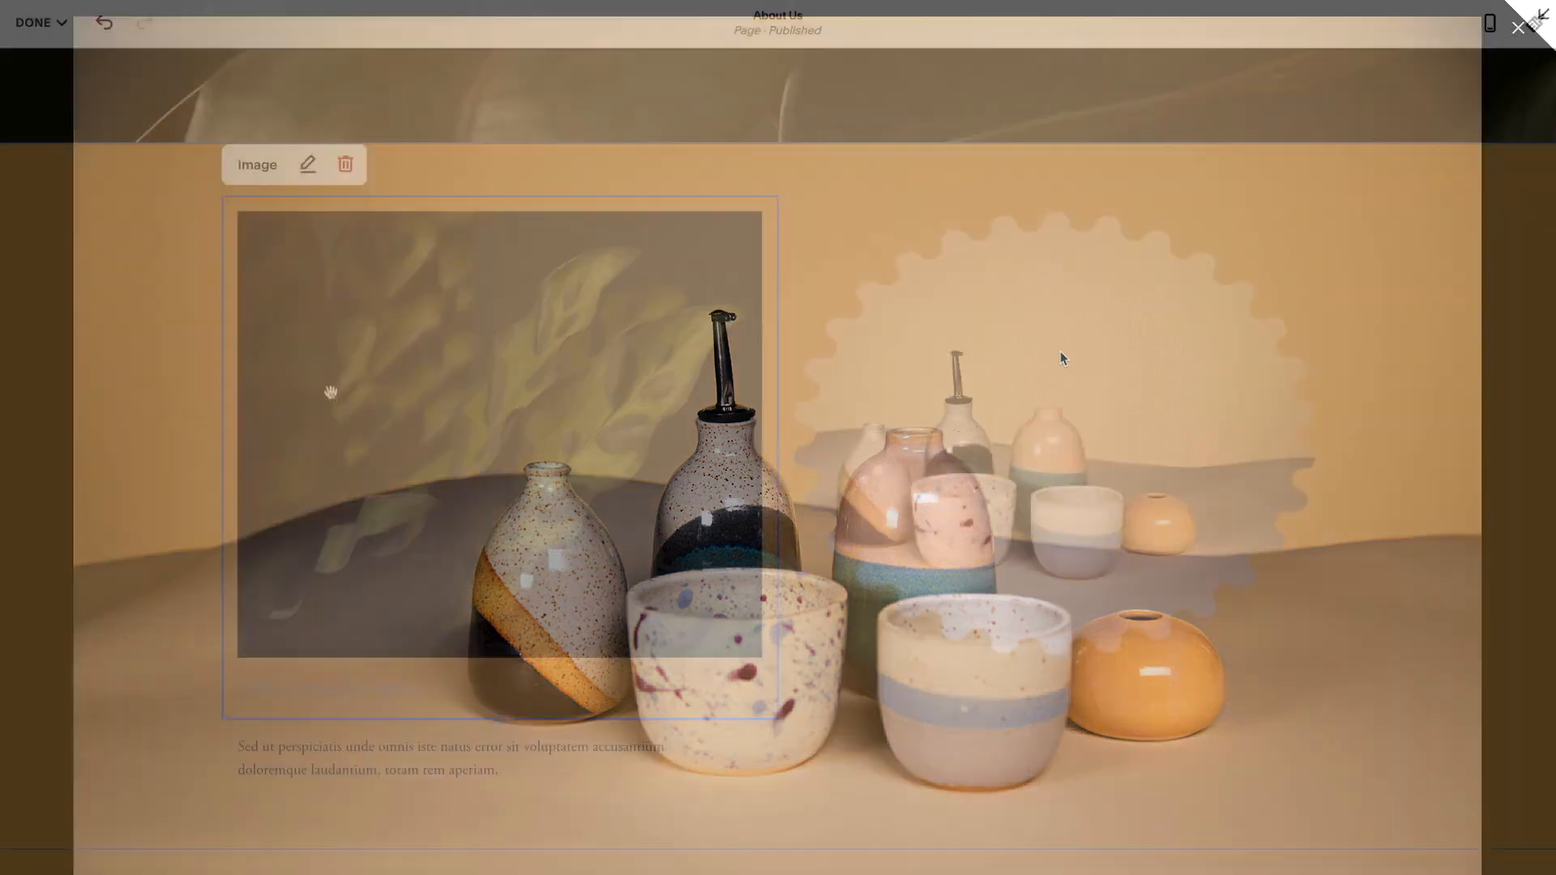
pyautogui.click(308, 165)
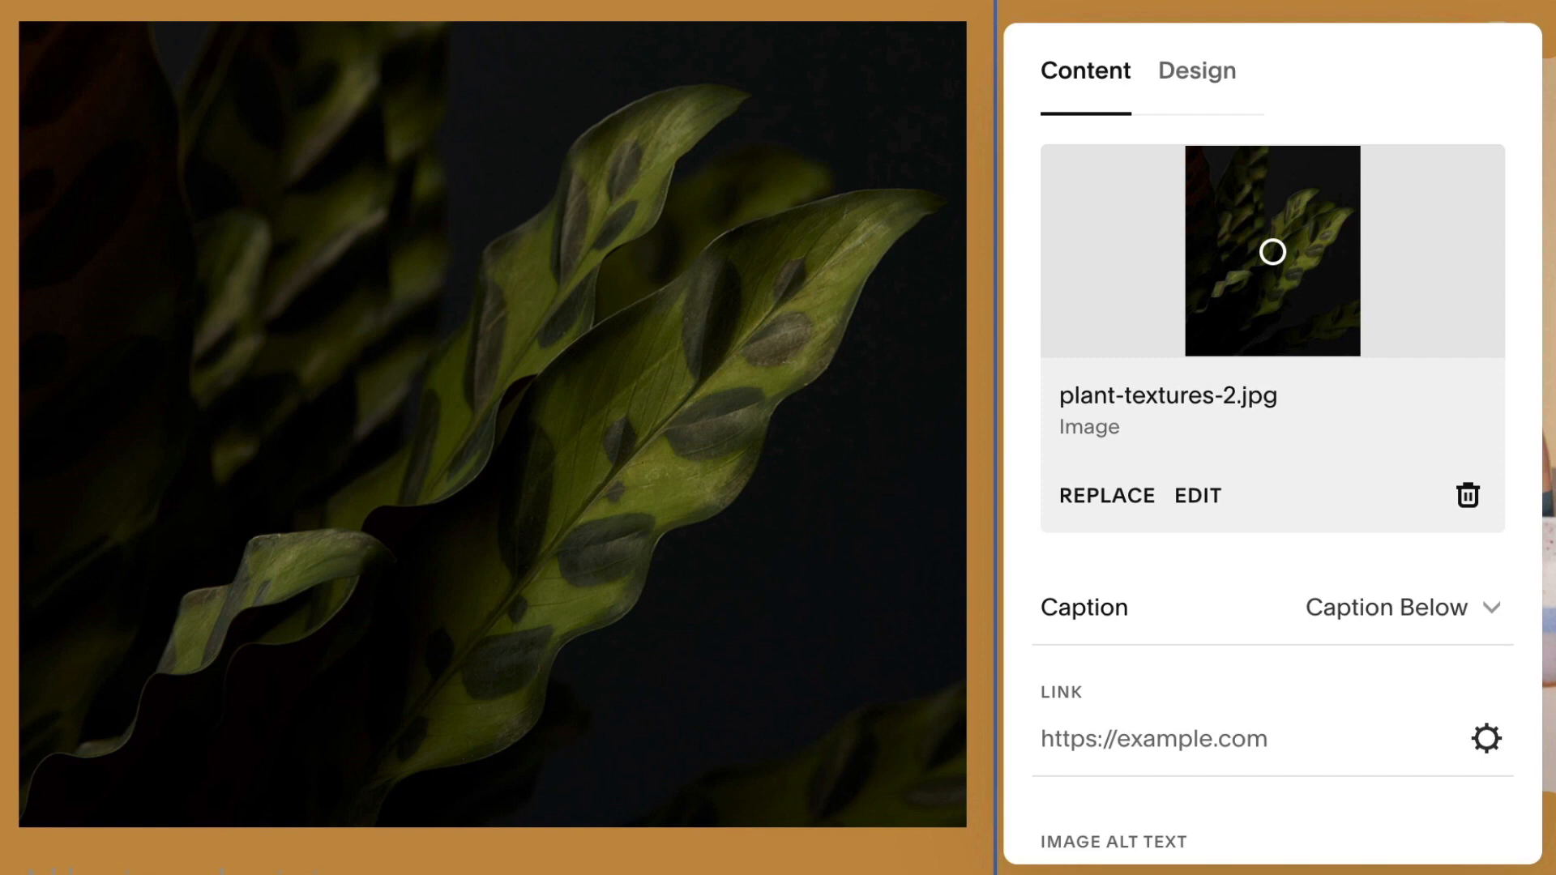
# - Set the plant image's corner radius to 50, then per-corner with all four corners at 75
pyautogui.click(1196, 70)
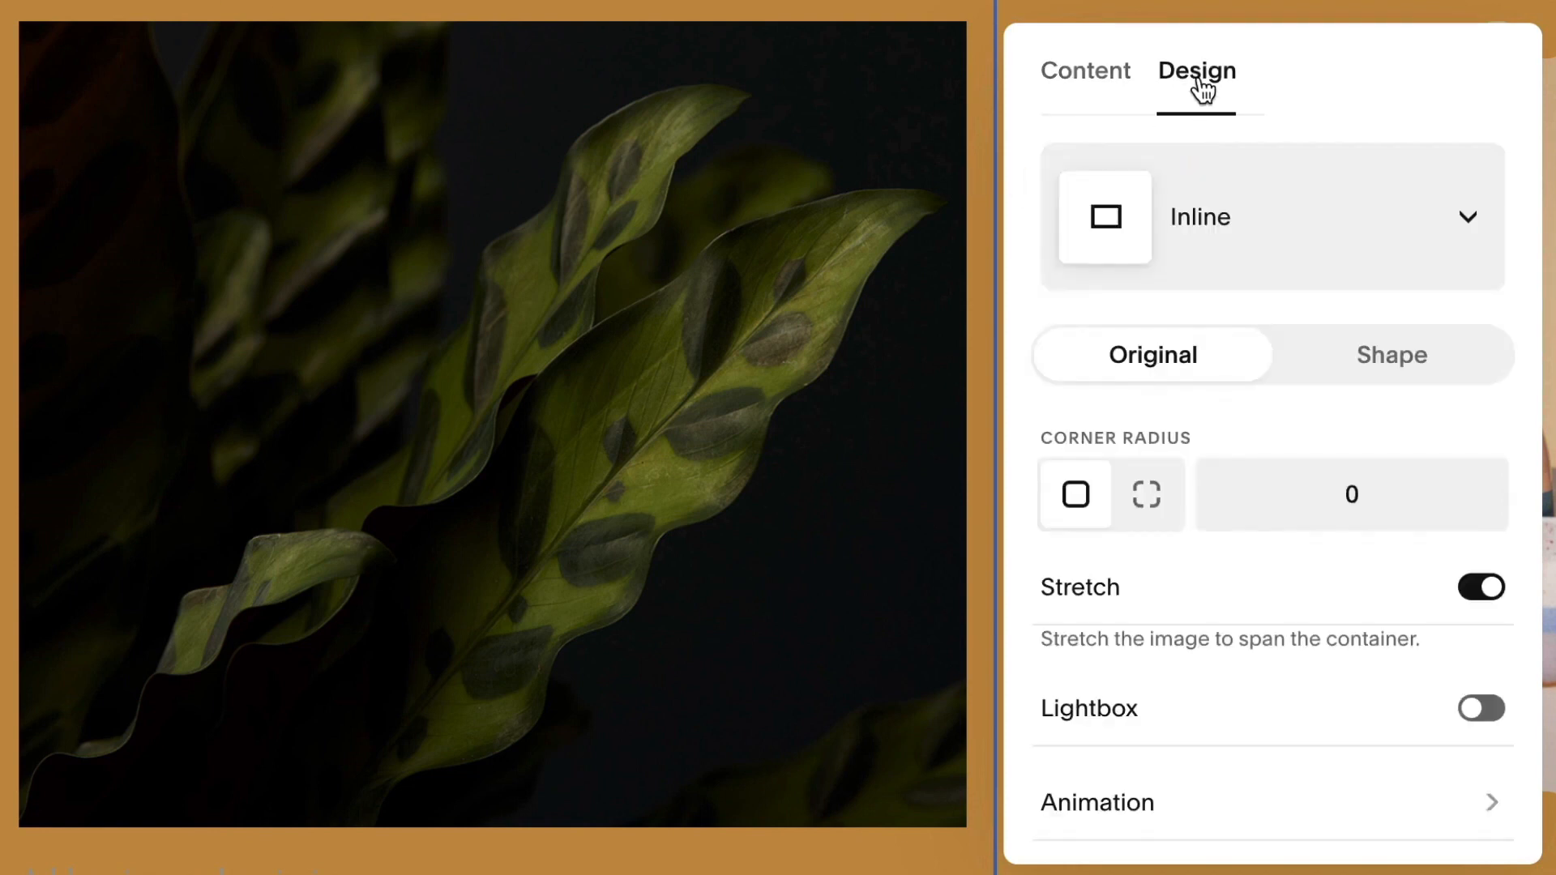
pyautogui.click(1351, 494)
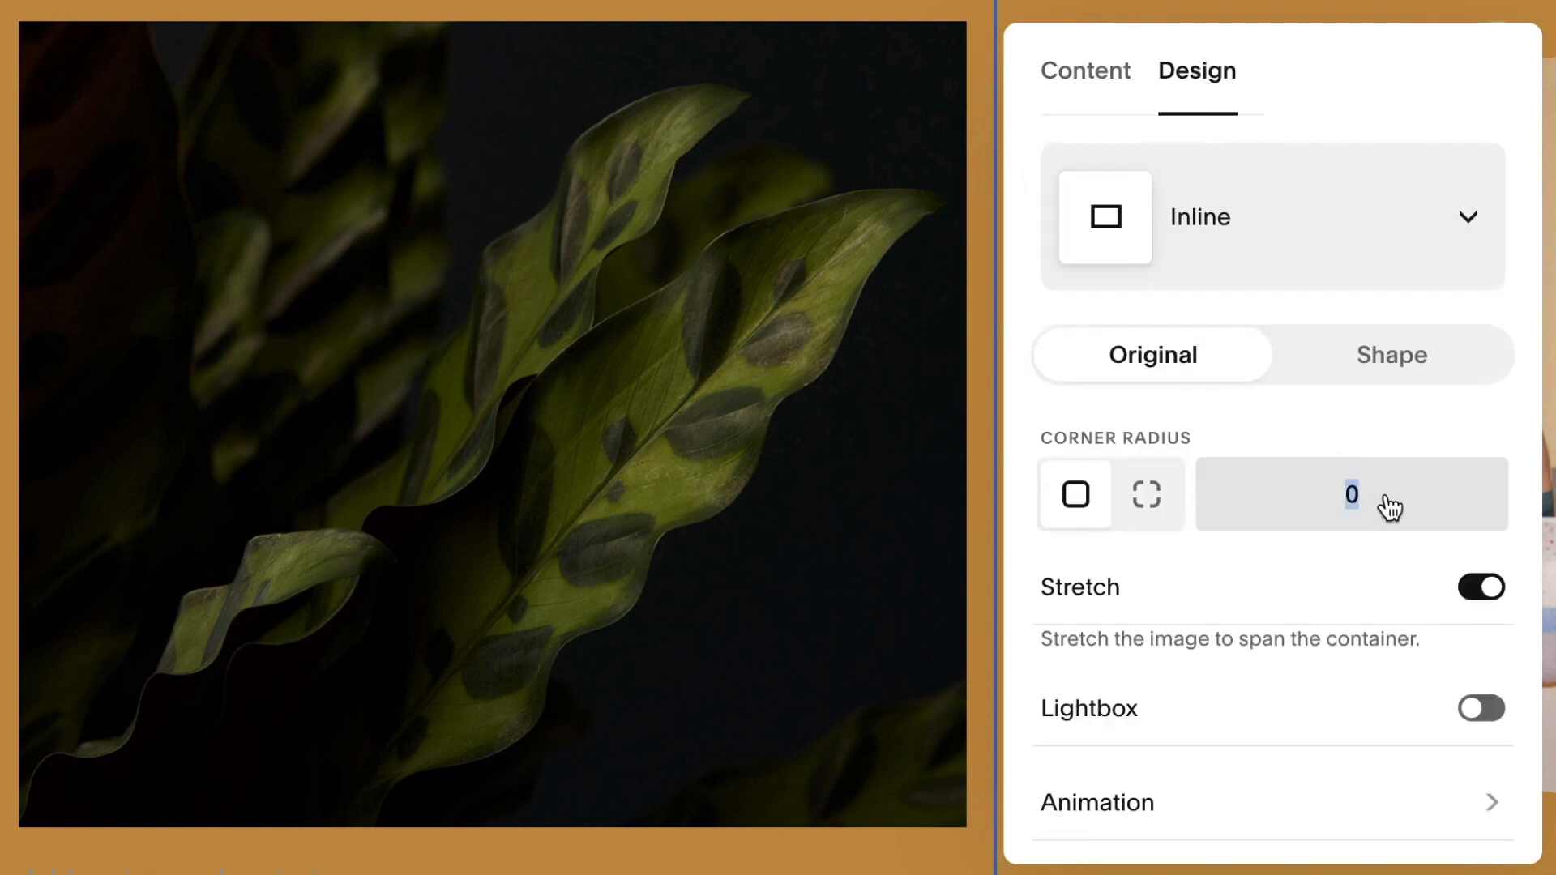
pyautogui.write('50')
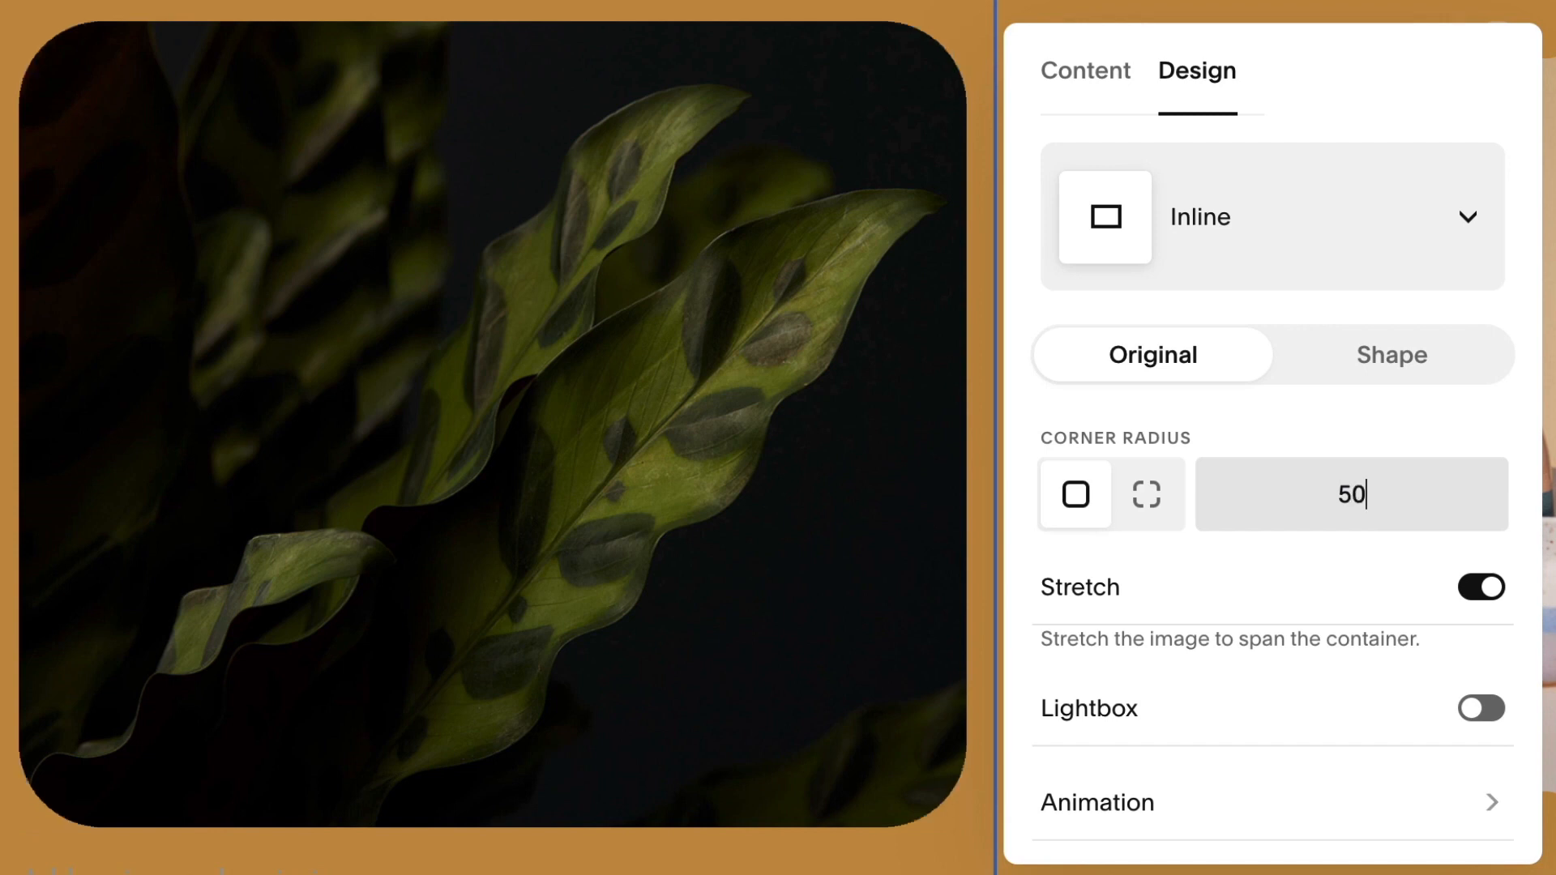
pyautogui.click(1146, 494)
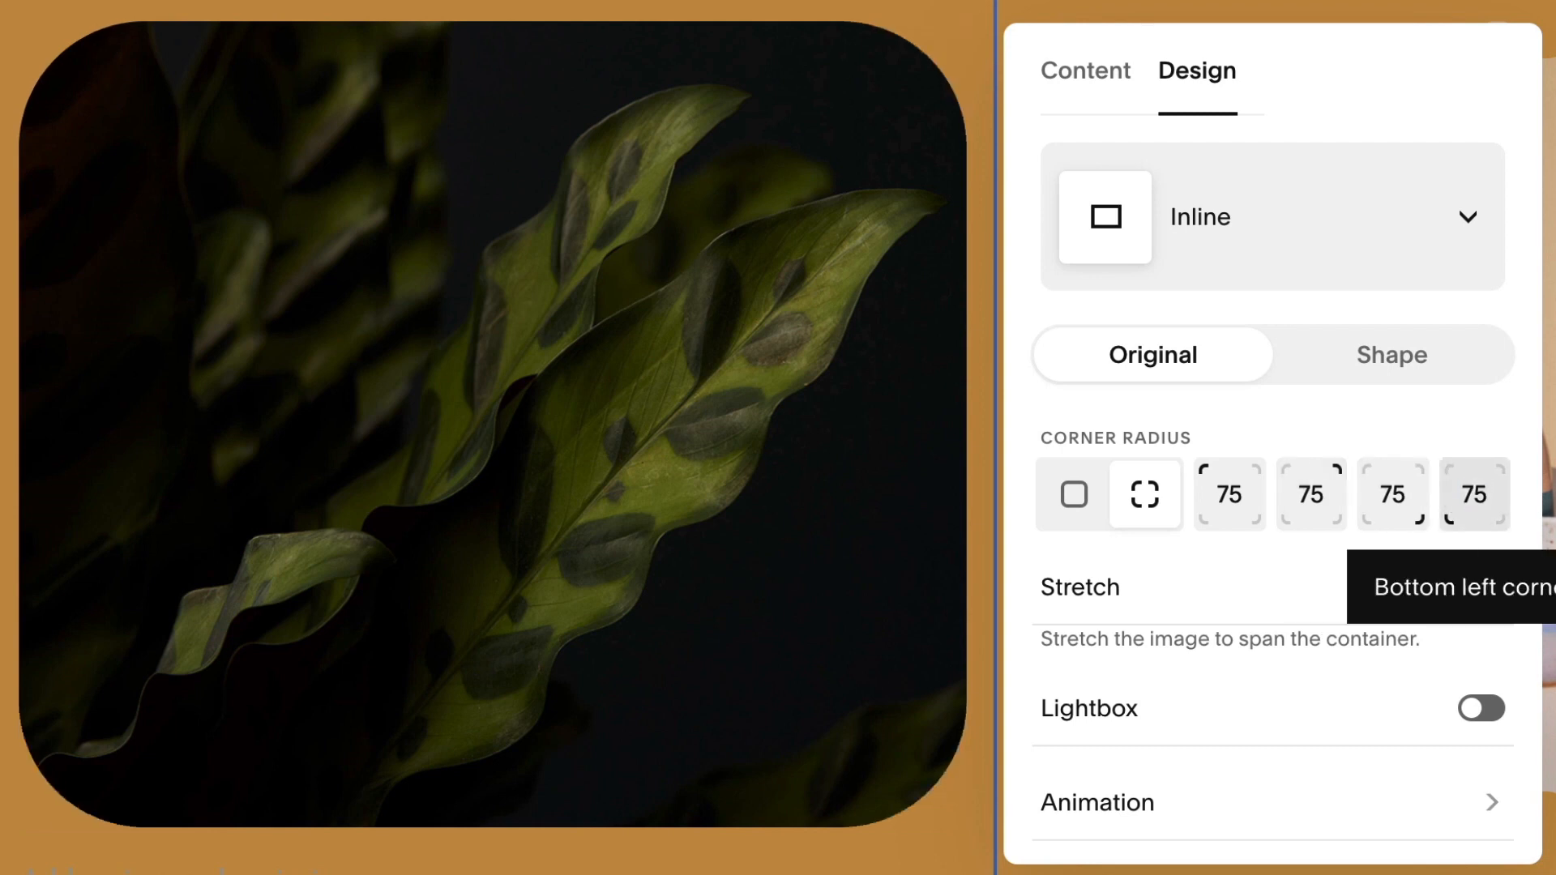
pyautogui.click(1476, 606)
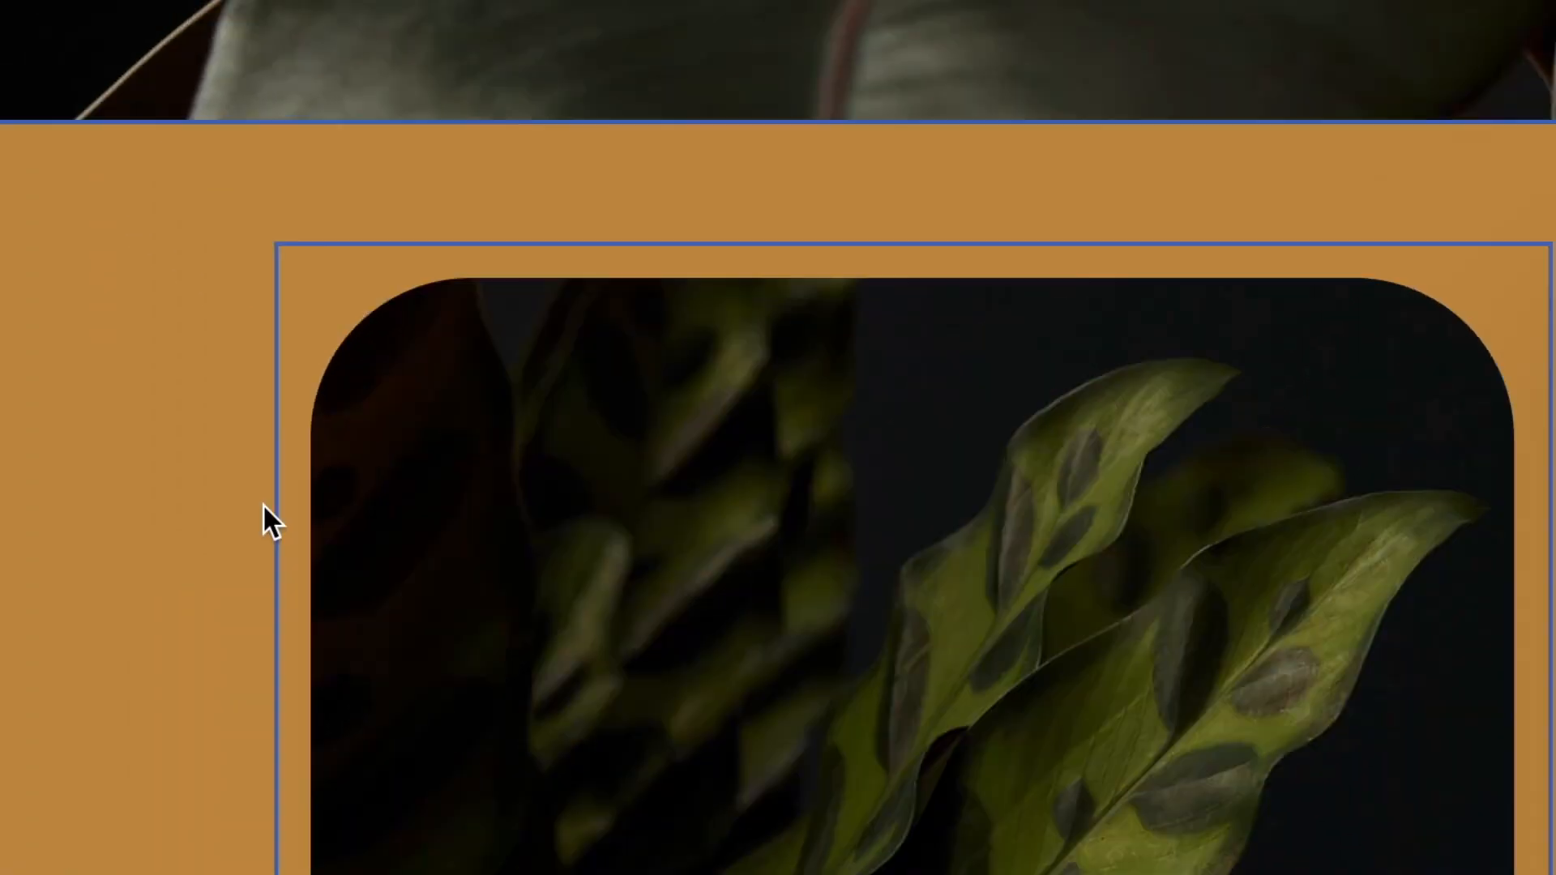
# - Finish editing with Done and save the About Us page changes
pyautogui.click(122, 70)
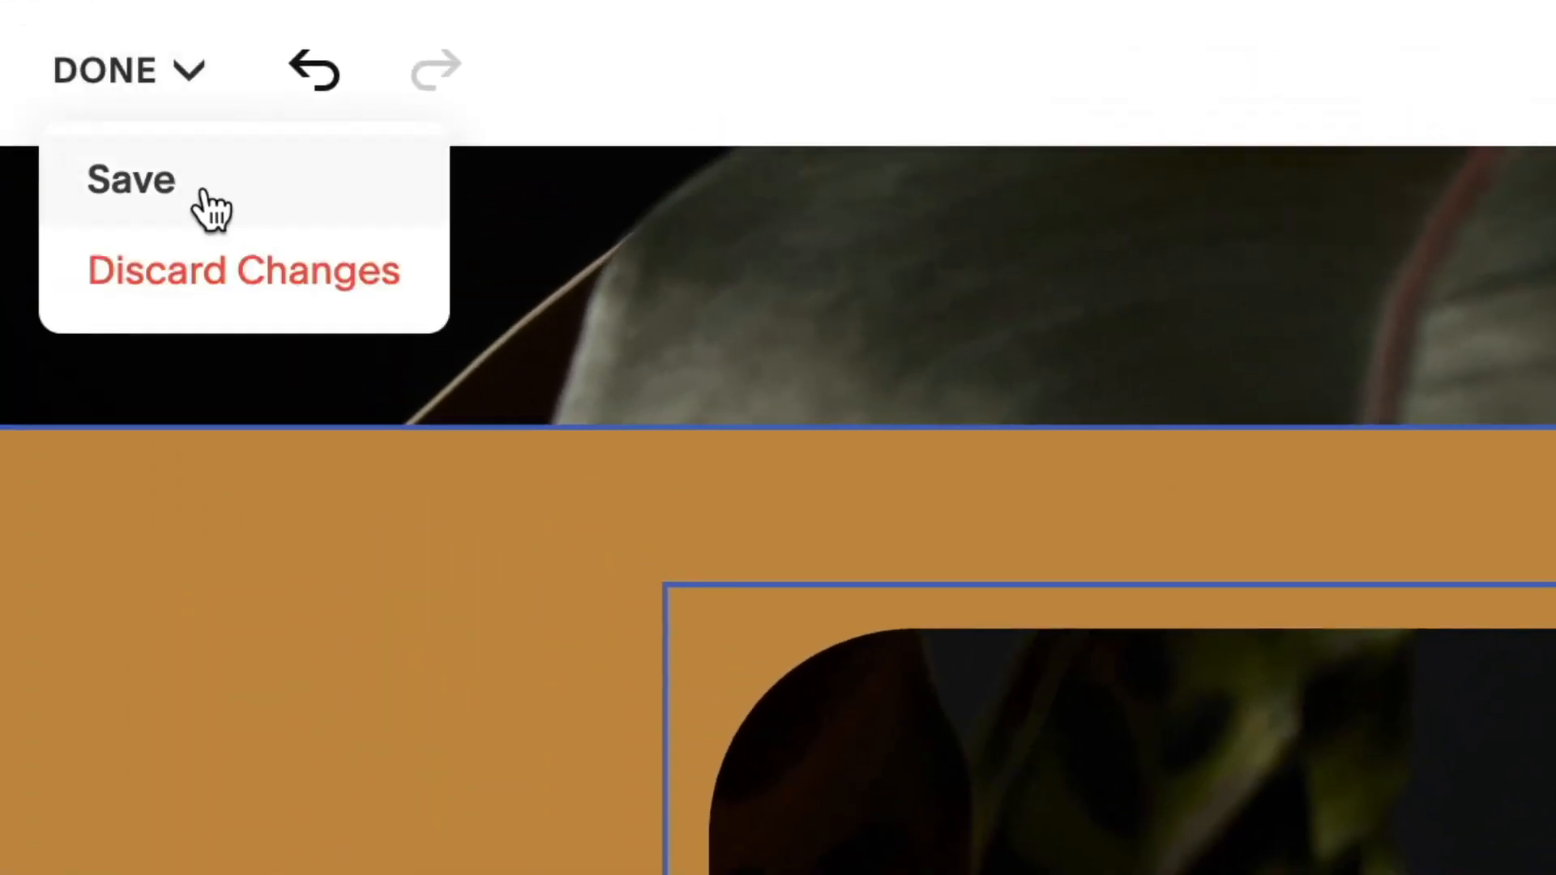
pyautogui.click(130, 180)
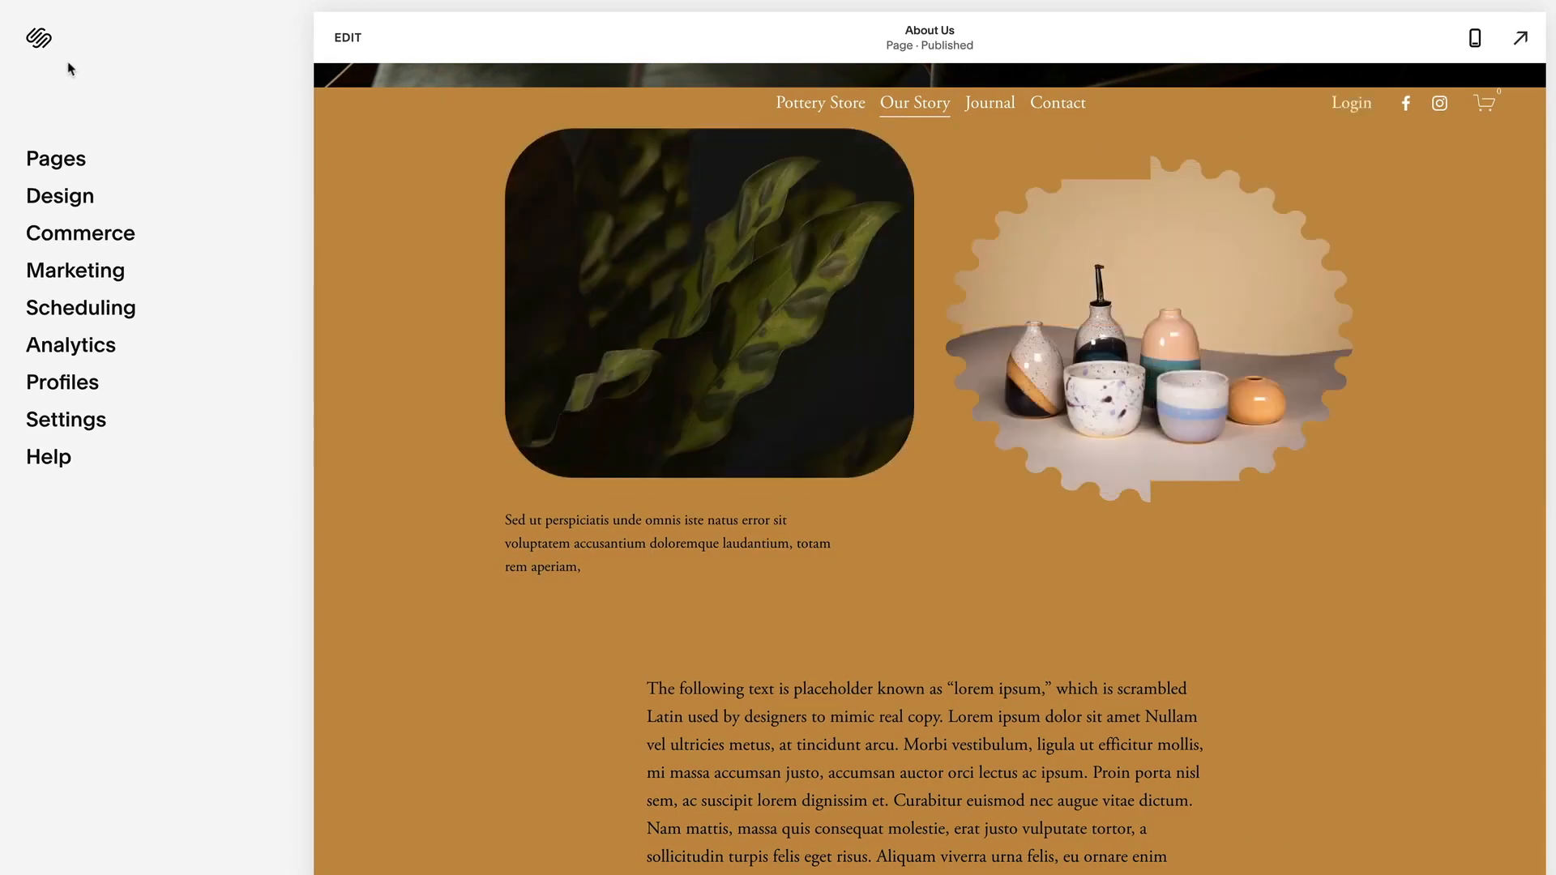